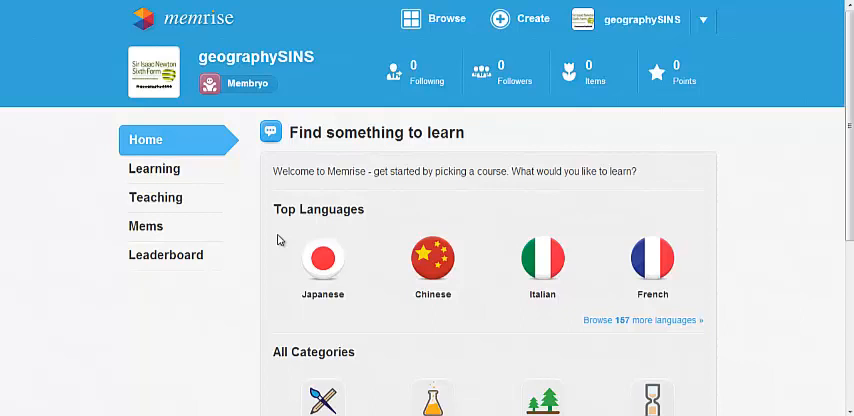
mouse_move(112, 48)
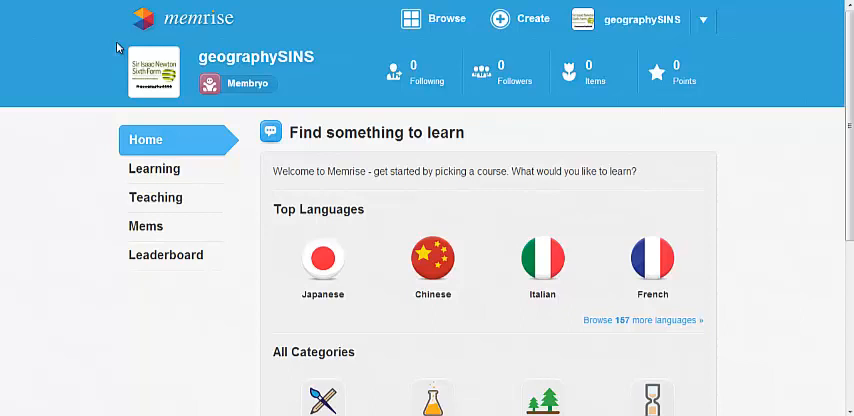
mouse_move(424, 48)
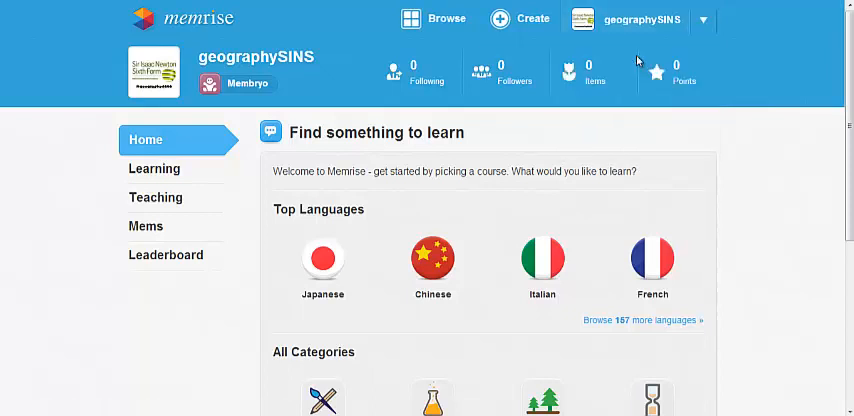
mouse_move(376, 216)
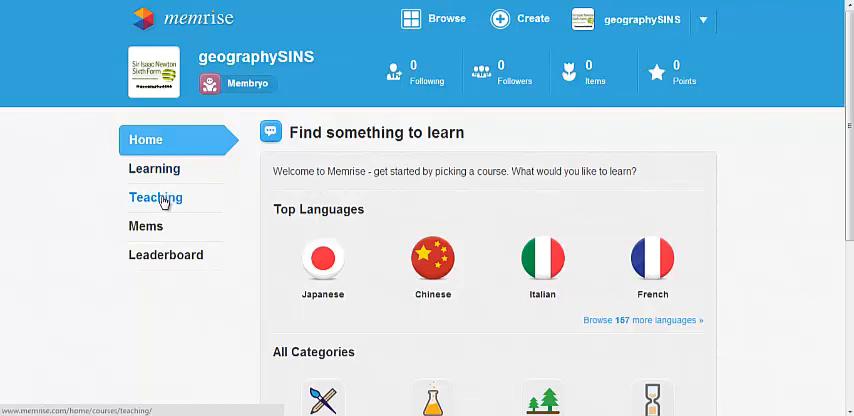
Show the Teaching section, which lists no courses created yet
left_click(156, 198)
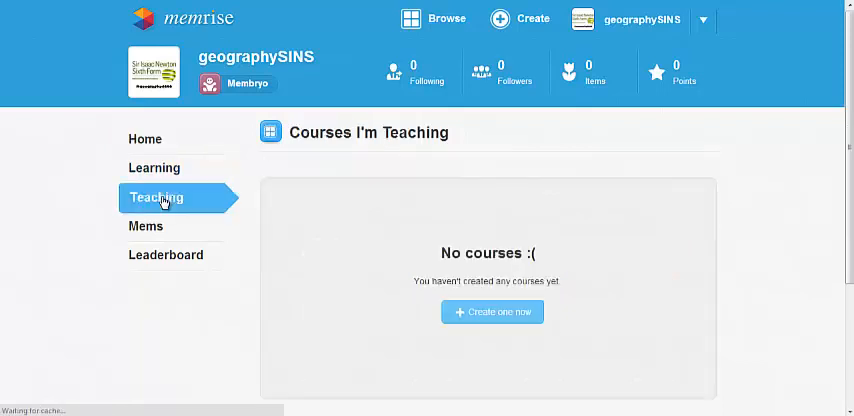
mouse_move(370, 256)
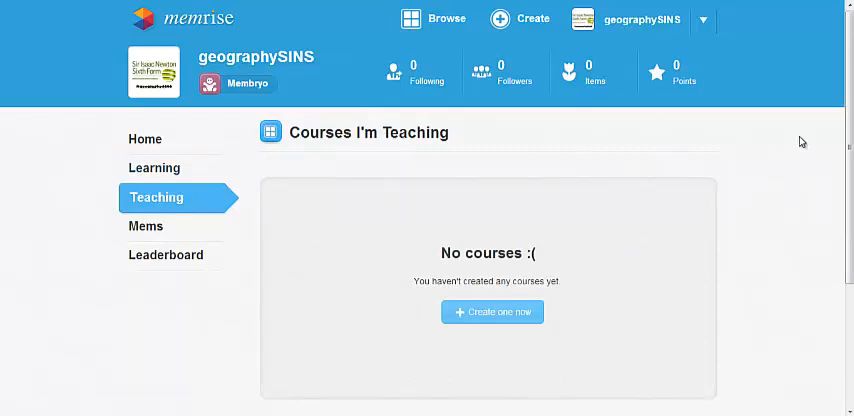
scroll("down", 3)
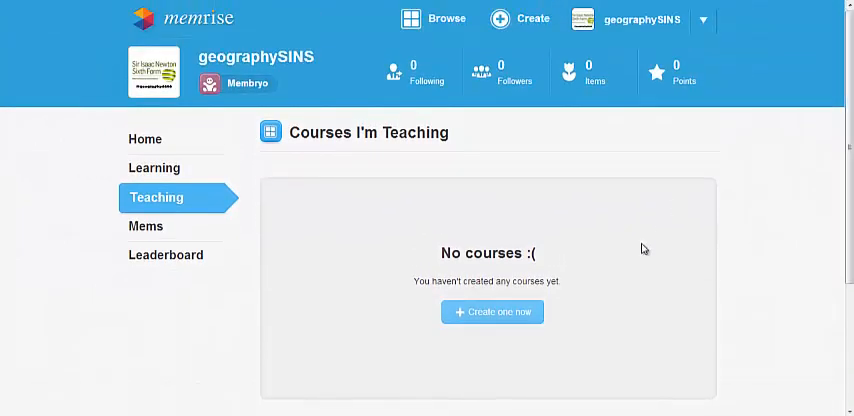
Create the course 'Introduction to Geography A Level', category Geography, for English speakers
left_click(492, 312)
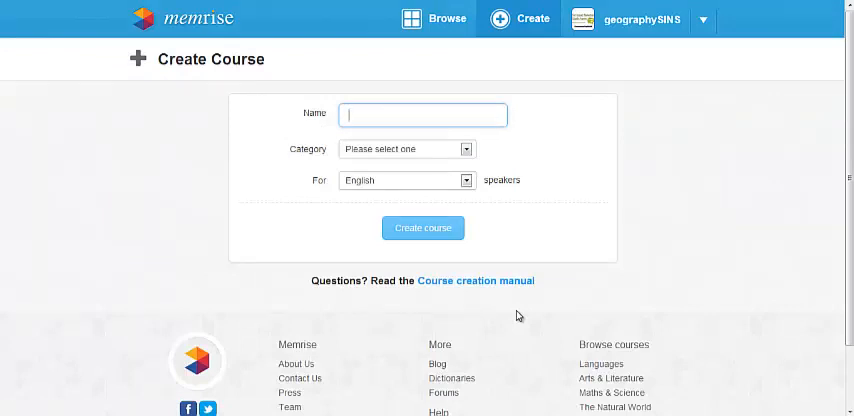
type("Introduction to")
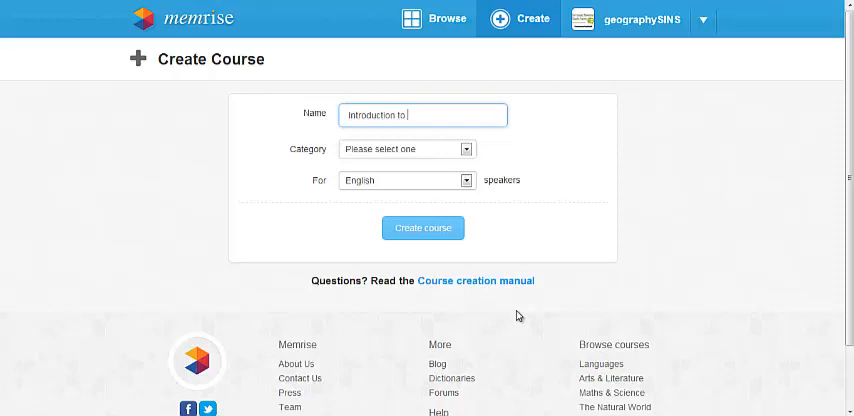
type("Geography A L")
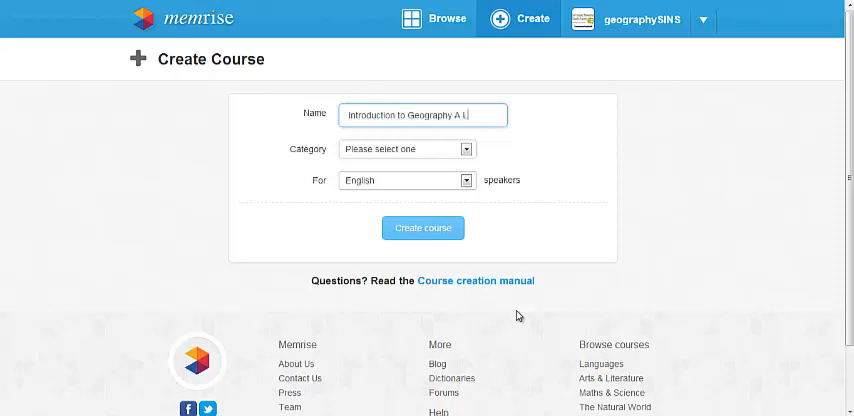
type("evel")
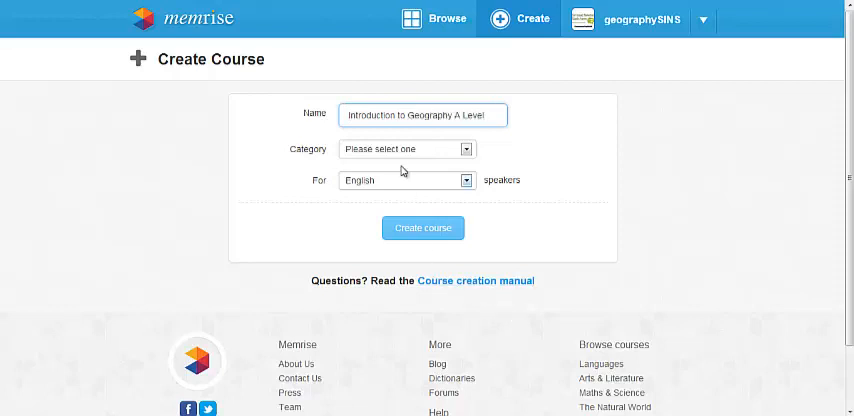
left_click(464, 148)
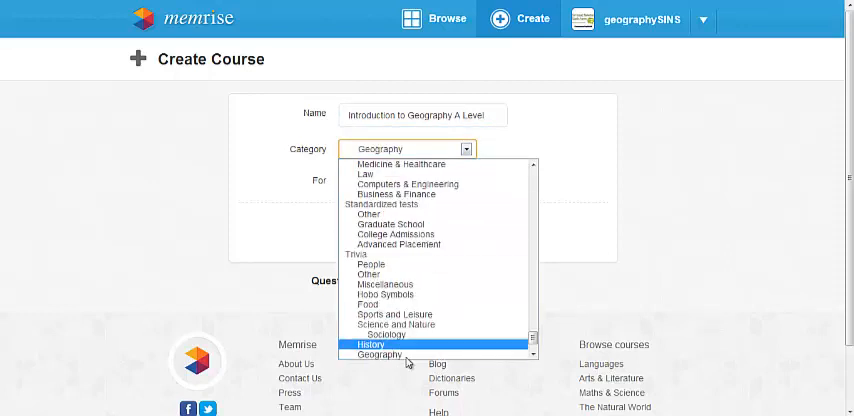
mouse_move(380, 354)
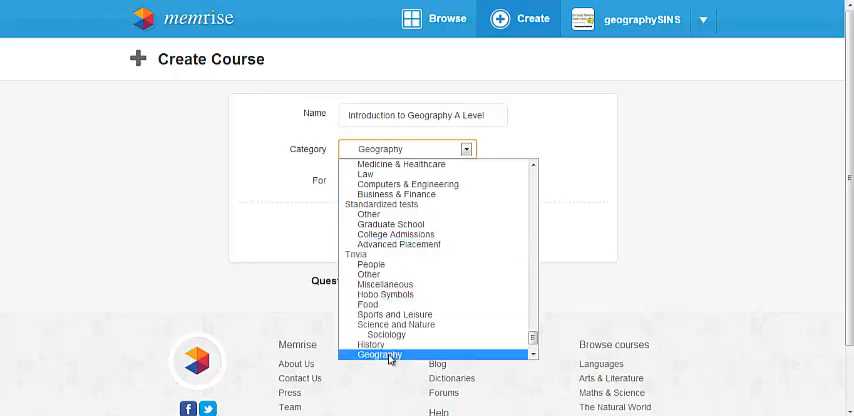
left_click(378, 356)
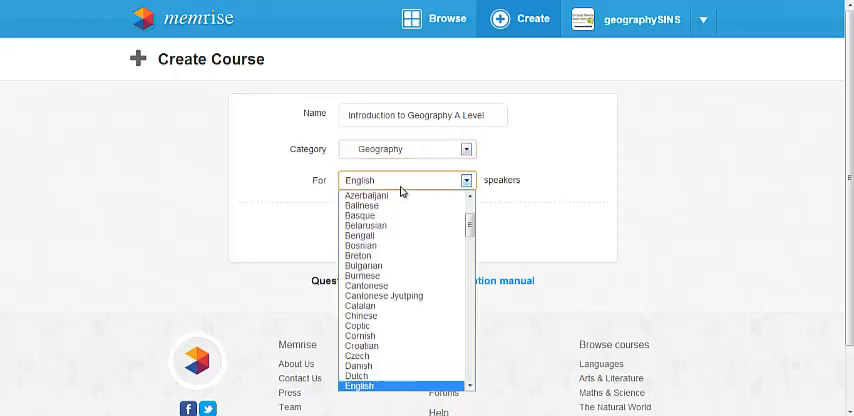
left_click(358, 386)
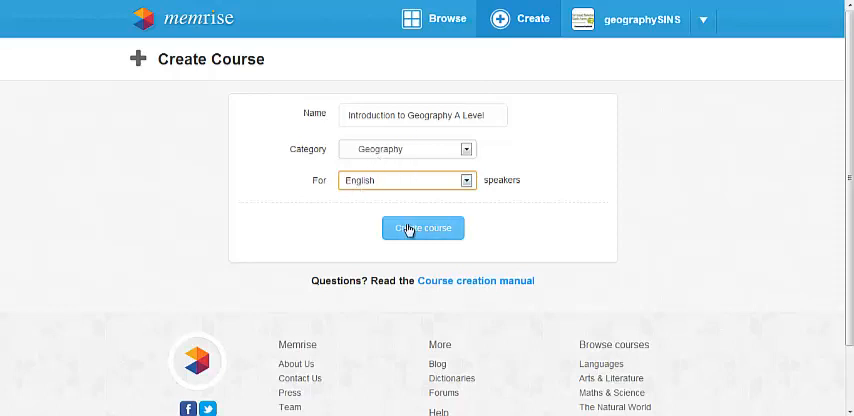
left_click(420, 228)
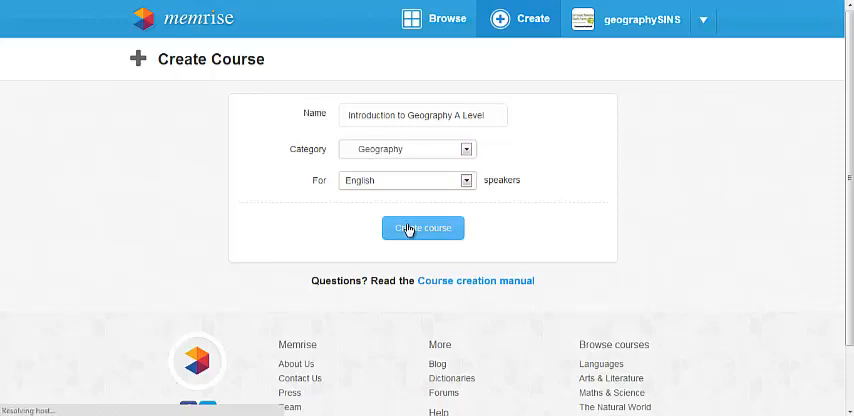
Add the item 'Mr Love' defined as 'My Geography Teacher' in the Items editor
left_click(422, 228)
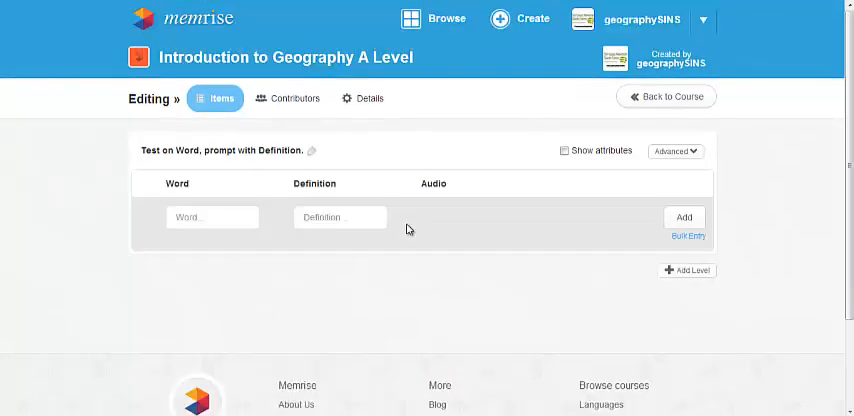
mouse_move(292, 170)
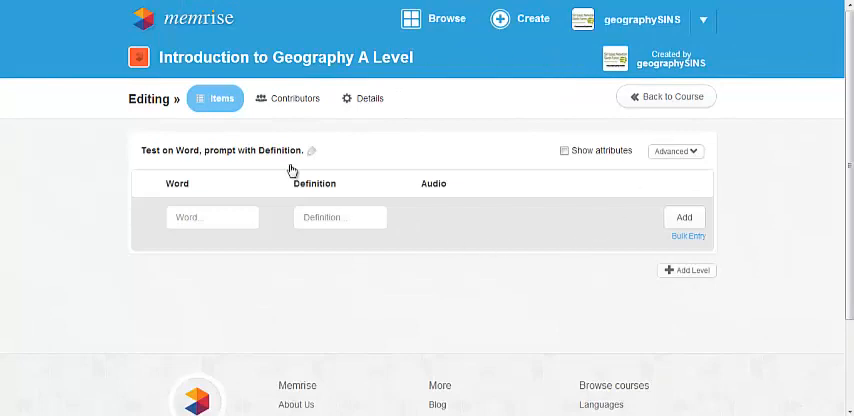
mouse_move(416, 266)
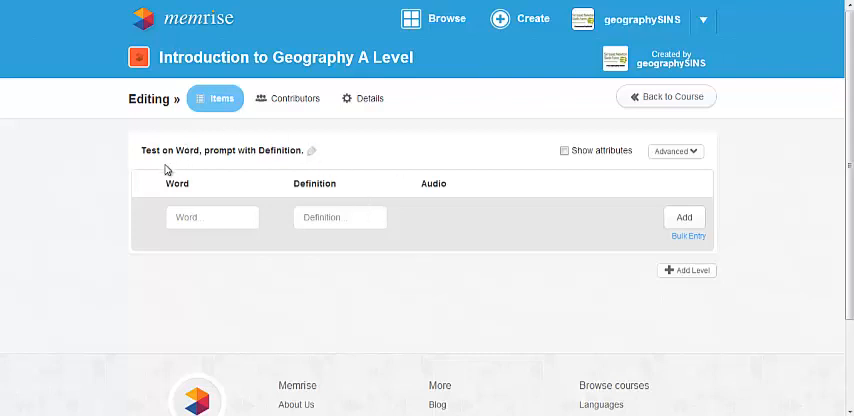
left_click(212, 216)
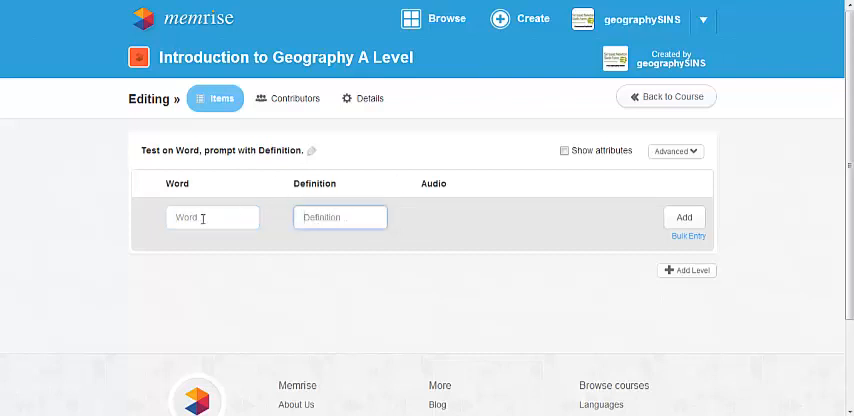
type("Mr Lo")
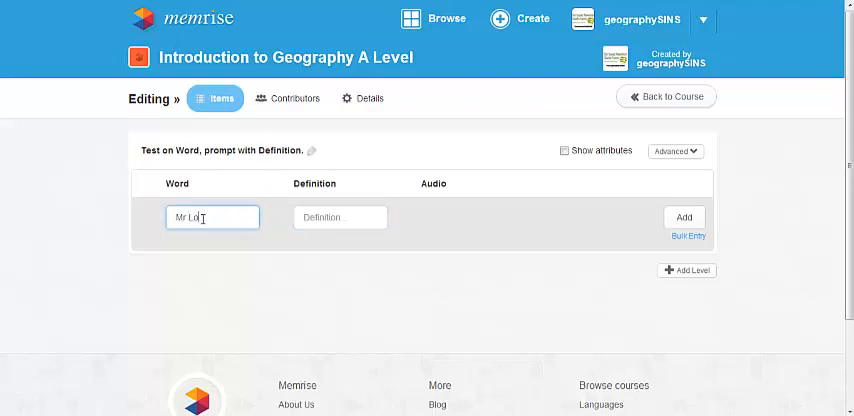
left_click(340, 216)
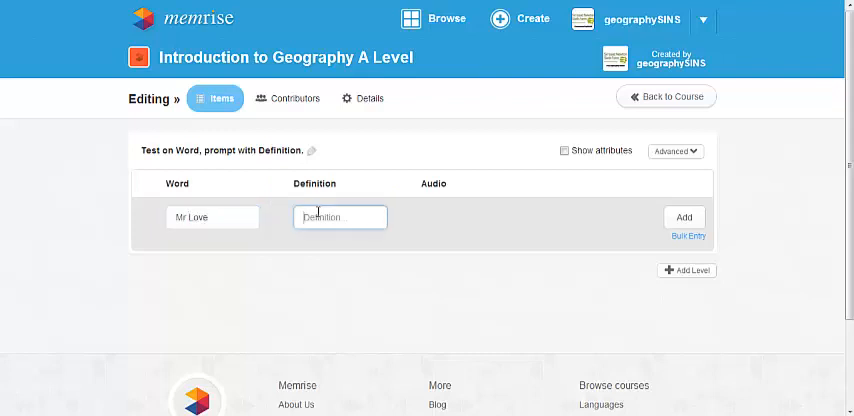
type("My s")
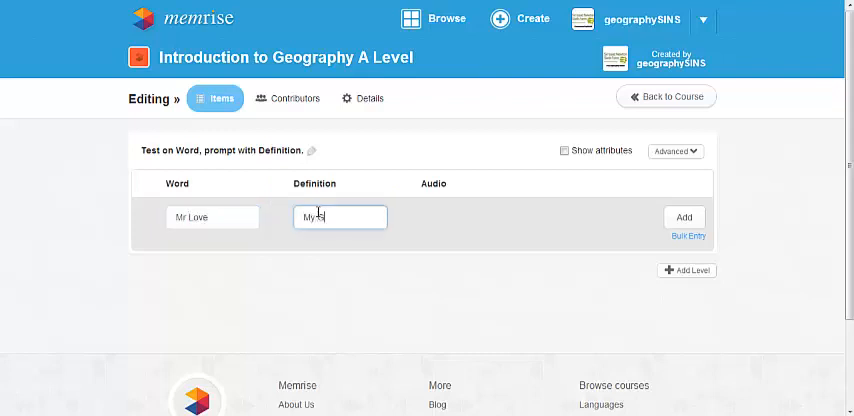
type("y Geography Teac")
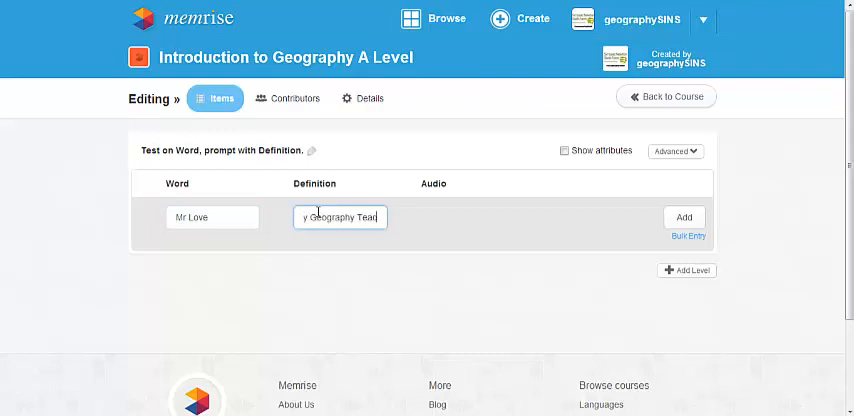
type("eography Teacher")
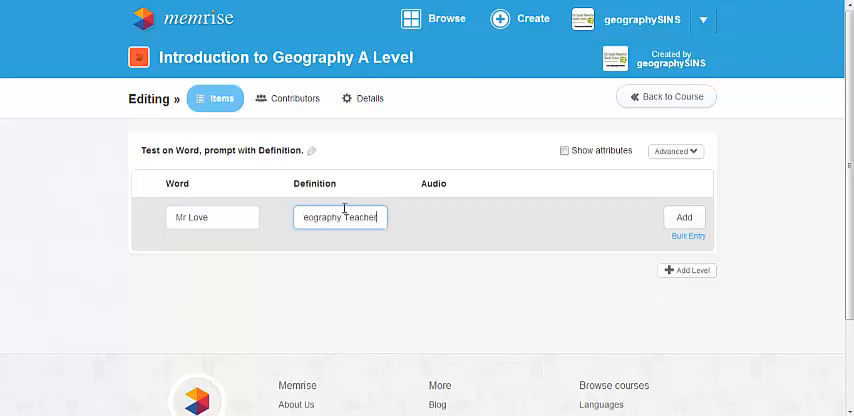
mouse_move(404, 222)
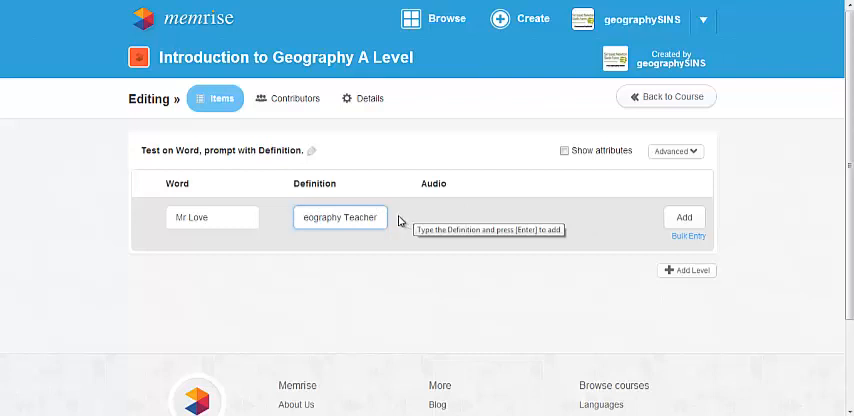
key("Return")
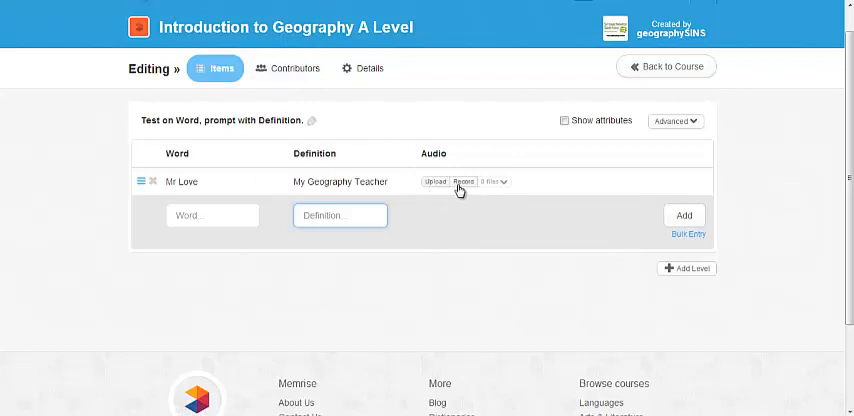
mouse_move(372, 176)
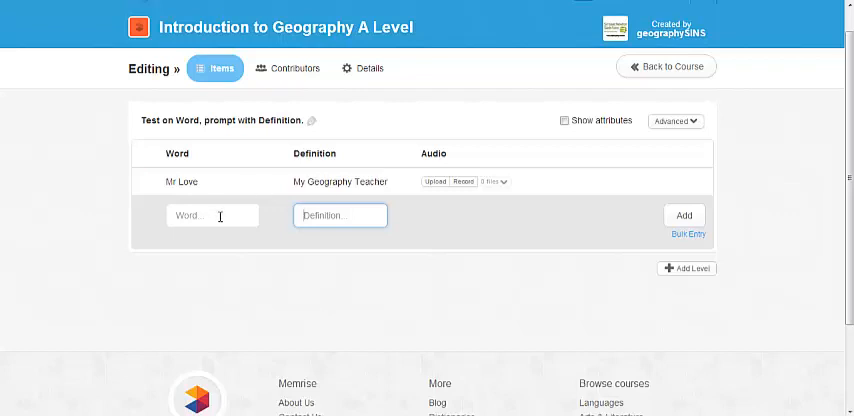
After starting 'Students', add the item 'Insolation' defined as 'Incoming solar radiation'
left_click(212, 216)
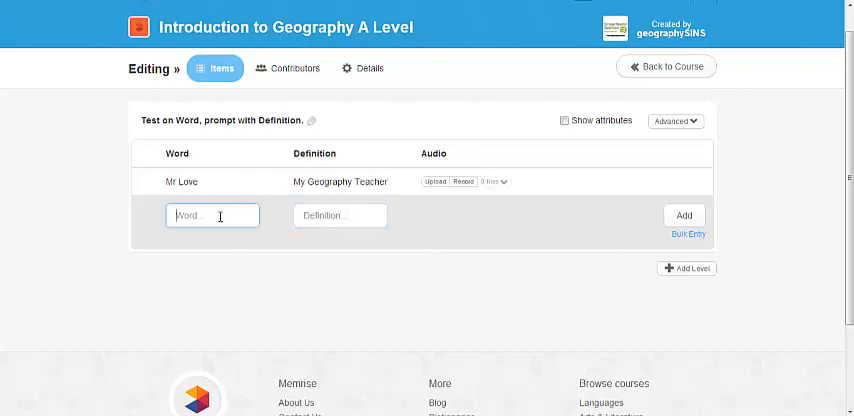
type("Students")
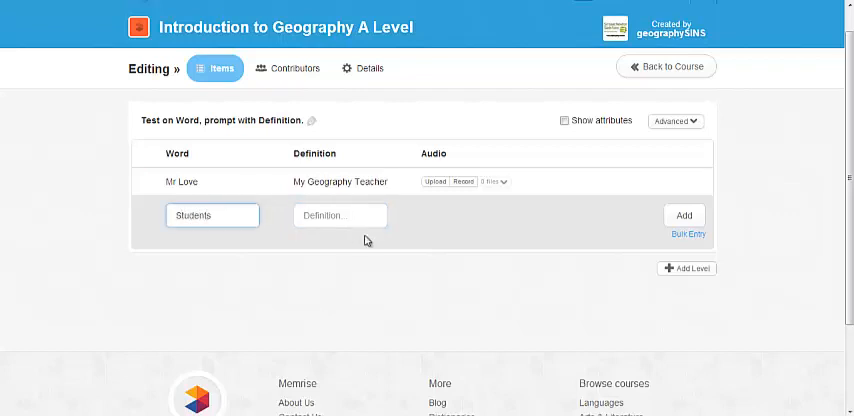
left_click(340, 216)
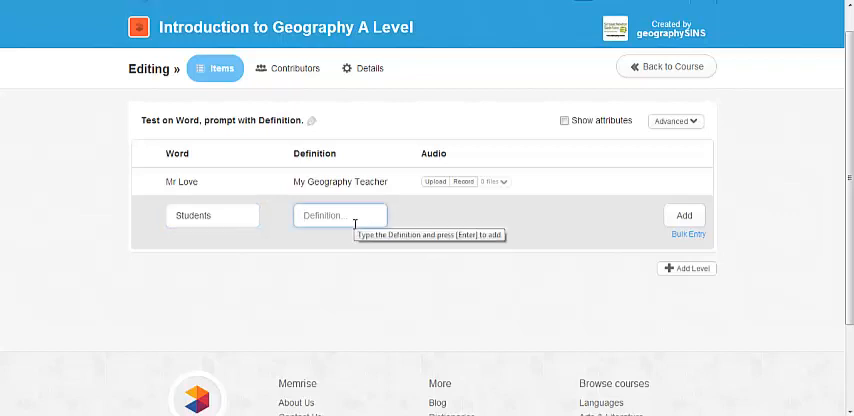
mouse_move(234, 216)
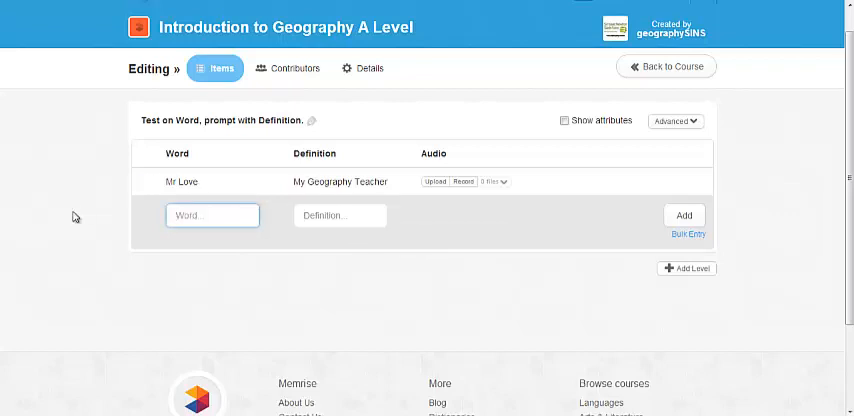
type("Insola")
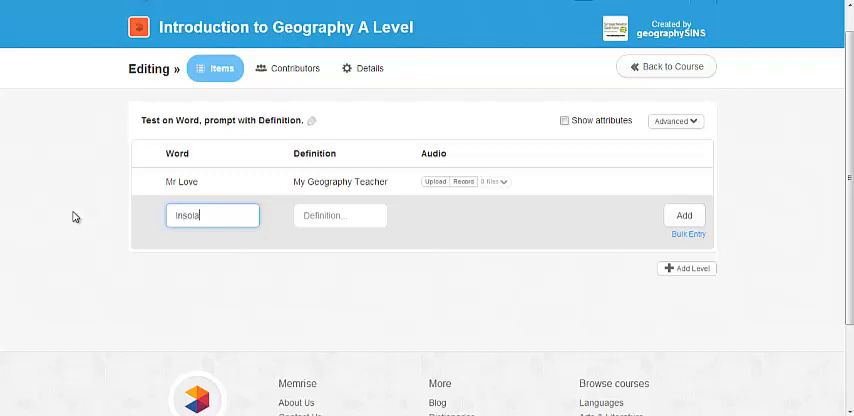
left_click(340, 216)
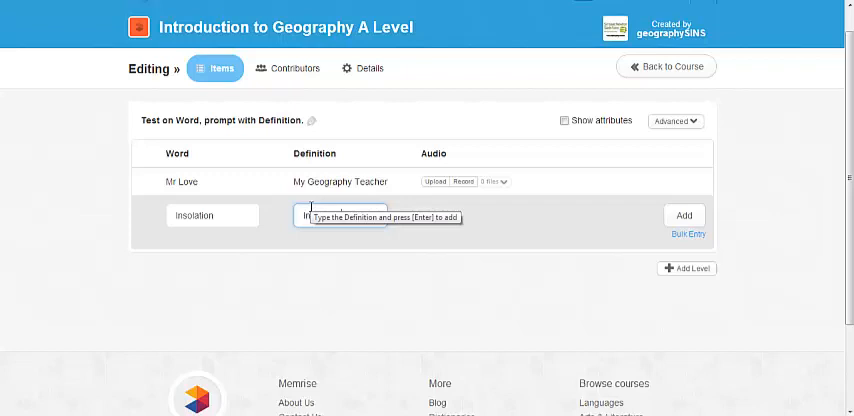
type("Incoming so")
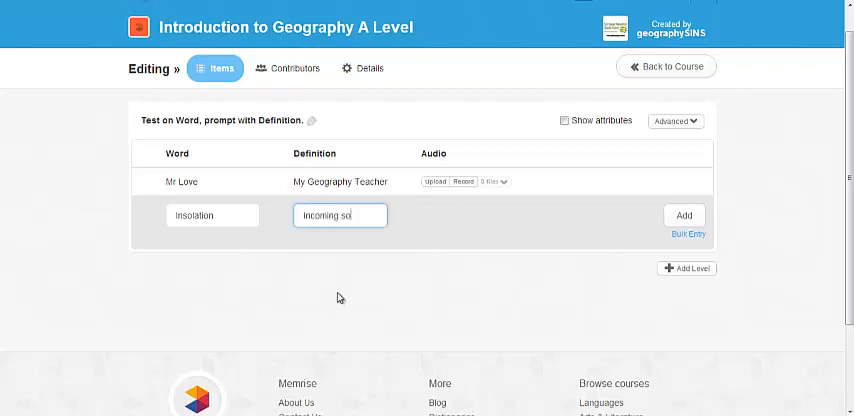
type("ming solar radiation")
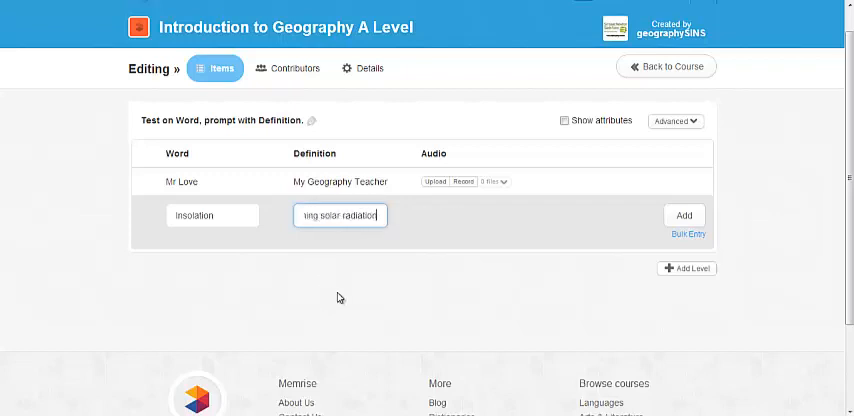
left_click(684, 216)
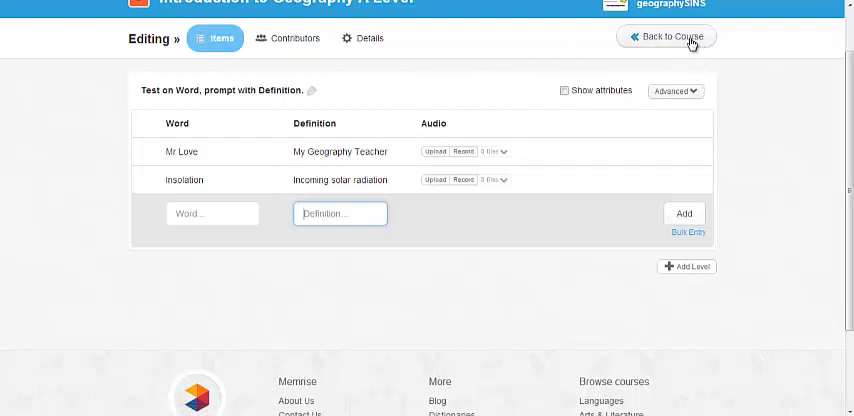
Leave the editor via Back to Course to see Mr Love and Insolation listed
left_click(664, 36)
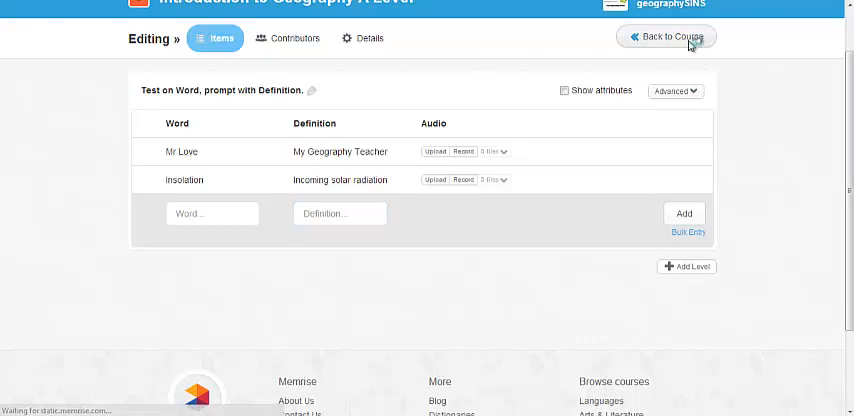
left_click(664, 36)
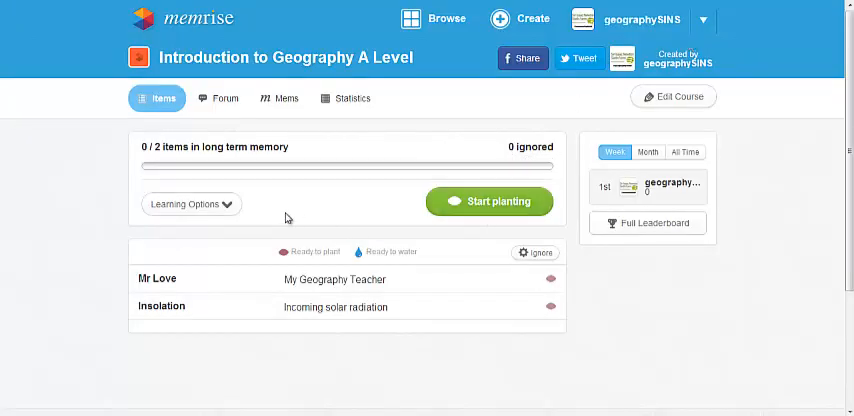
mouse_move(296, 342)
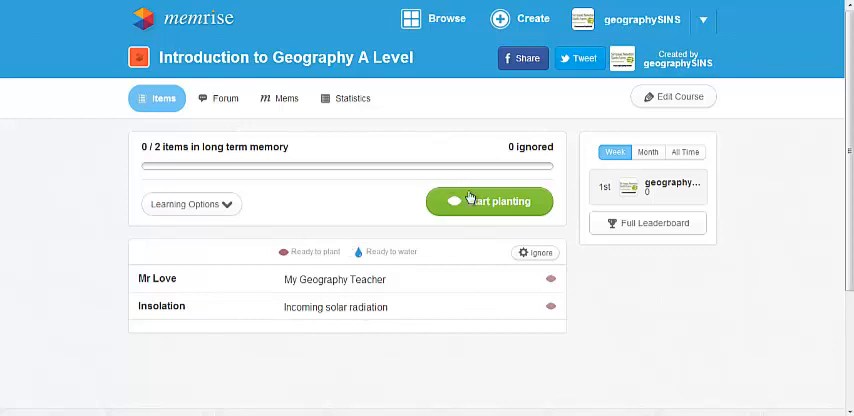
Start planting, view the Mr Love card and advance to Insolation
left_click(488, 200)
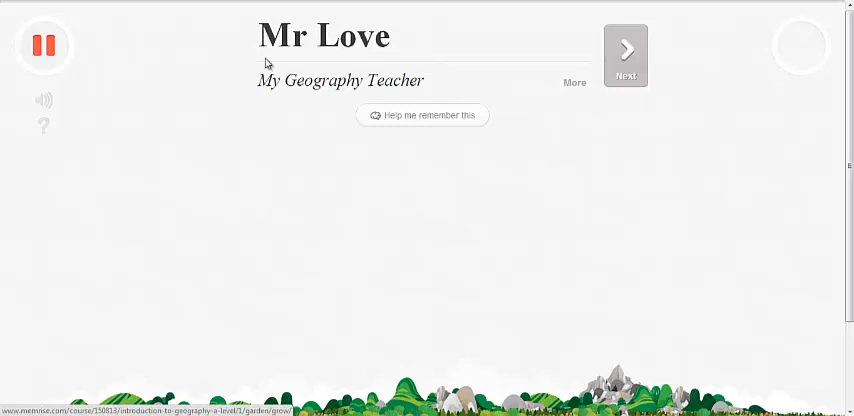
mouse_move(454, 88)
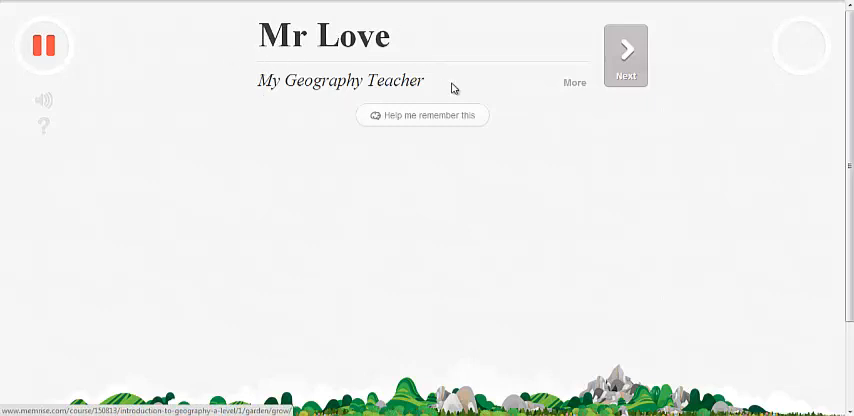
mouse_move(252, 82)
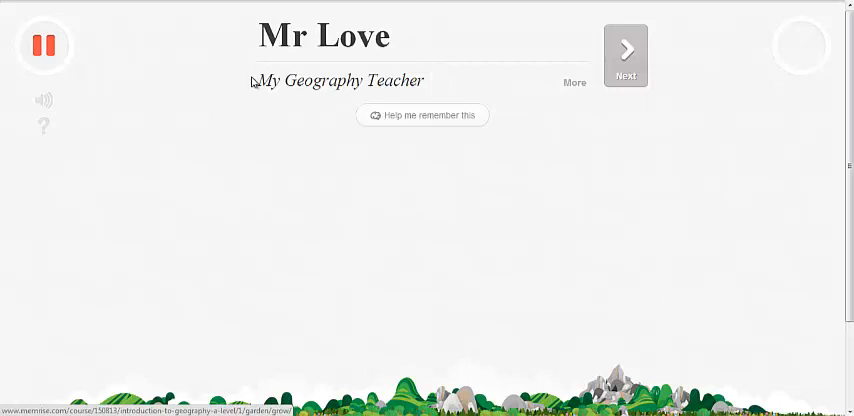
mouse_move(482, 24)
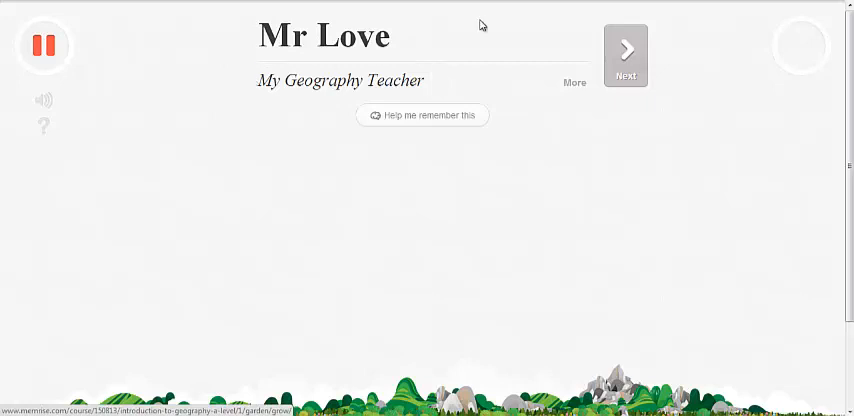
left_click(624, 56)
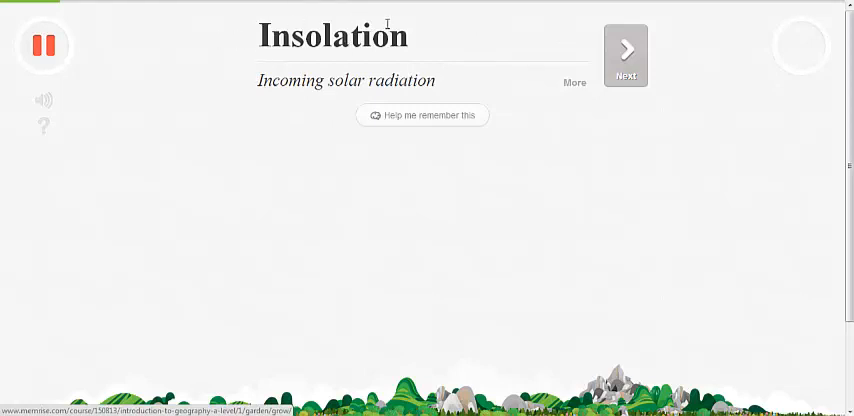
mouse_move(400, 96)
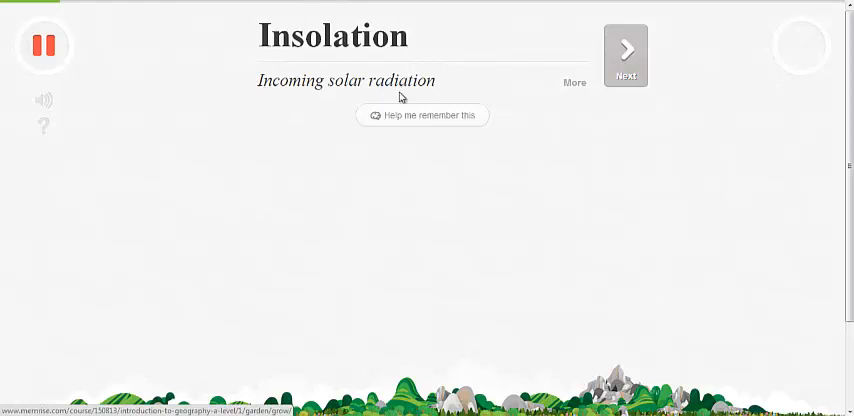
mouse_move(600, 36)
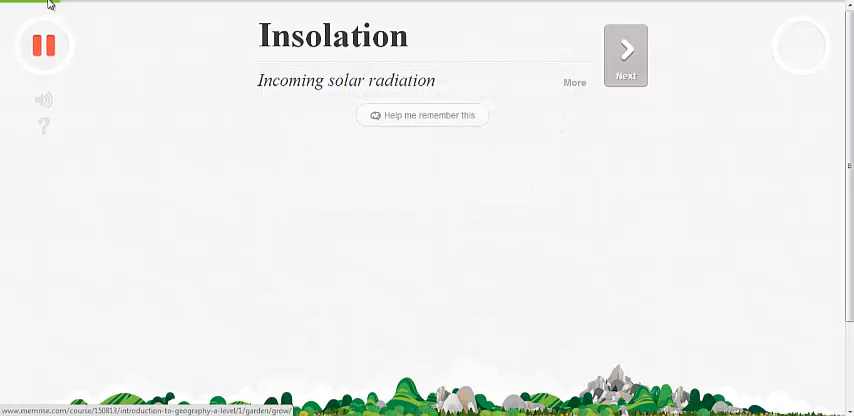
mouse_move(140, 14)
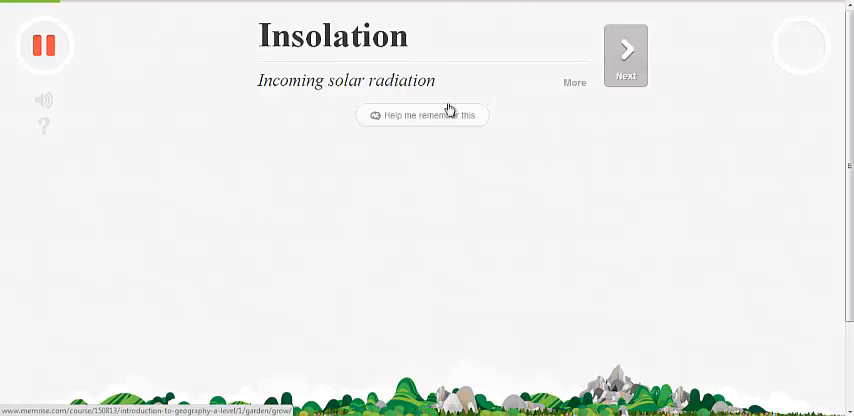
mouse_move(430, 116)
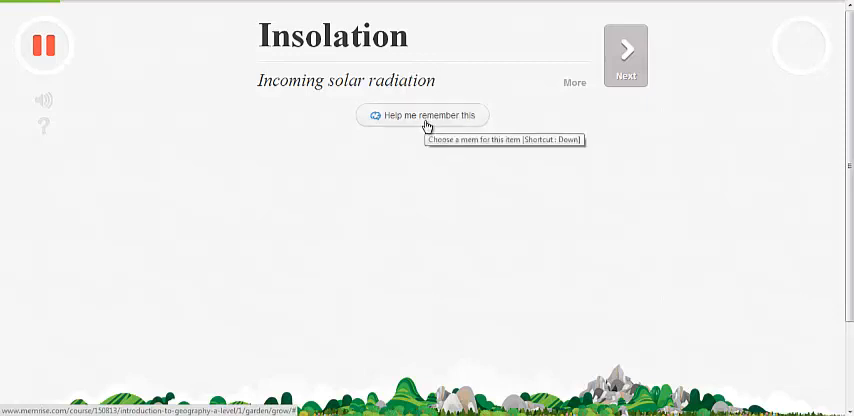
mouse_move(428, 128)
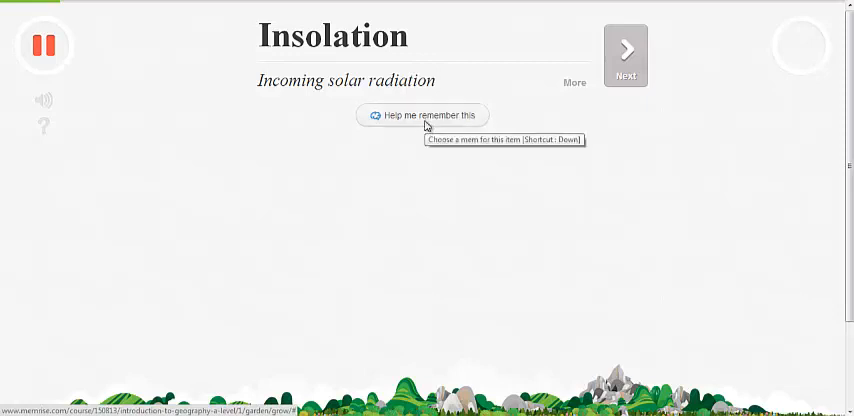
Show 'Help me remember this' for Insolation, revealing no memes yet
left_click(420, 116)
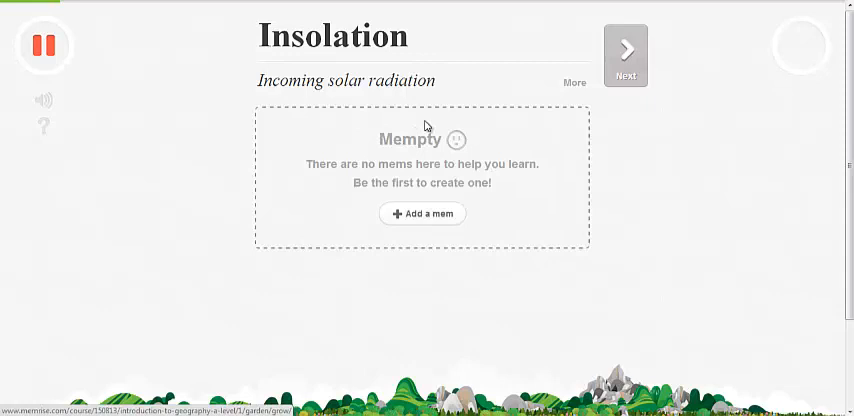
mouse_move(480, 148)
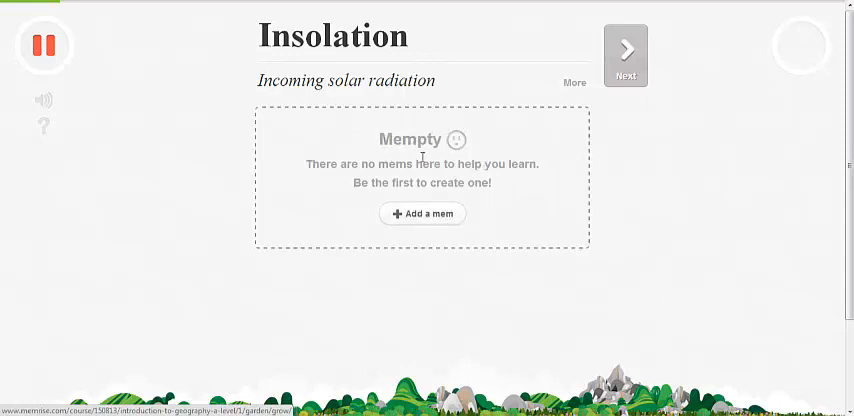
mouse_move(378, 196)
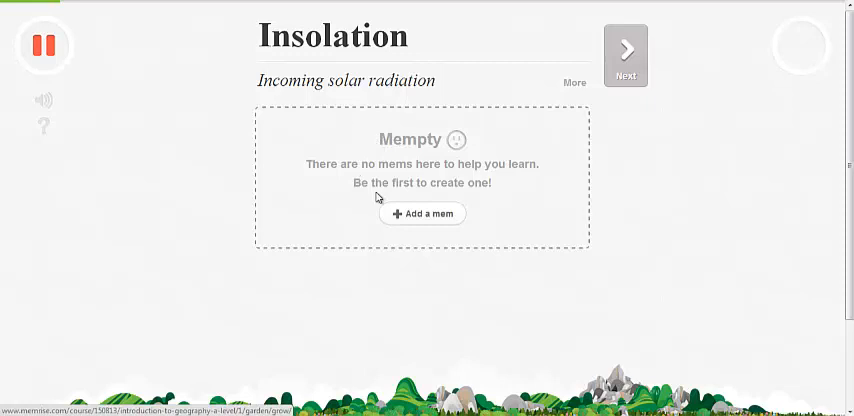
mouse_move(424, 216)
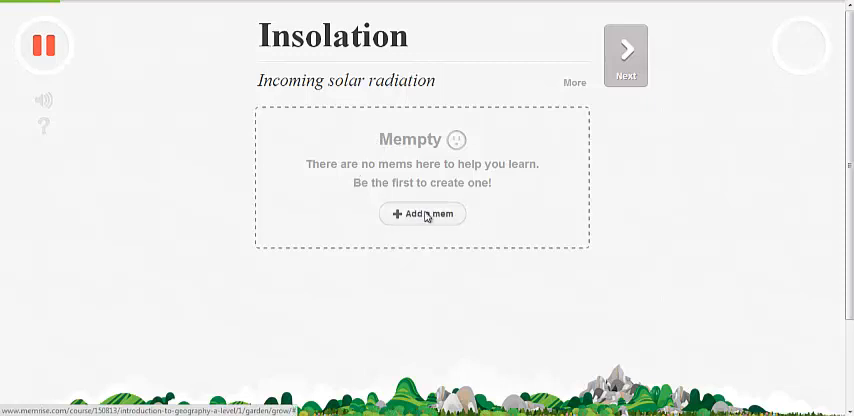
Walk through the four-step mem-creation tutorial and return to the Insolation card
left_click(420, 212)
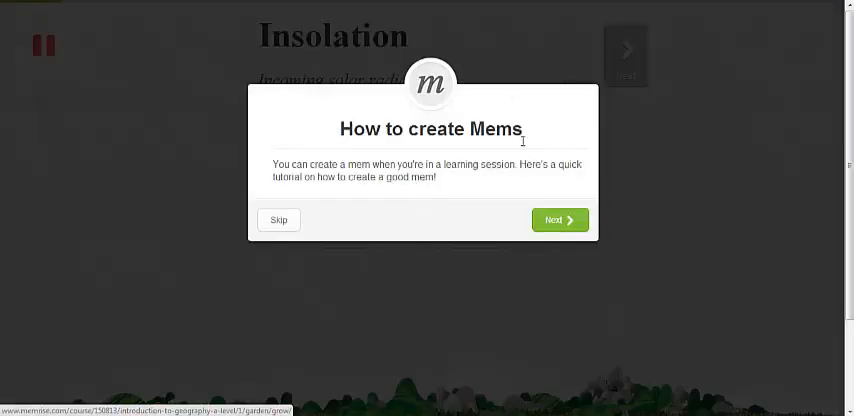
mouse_move(516, 232)
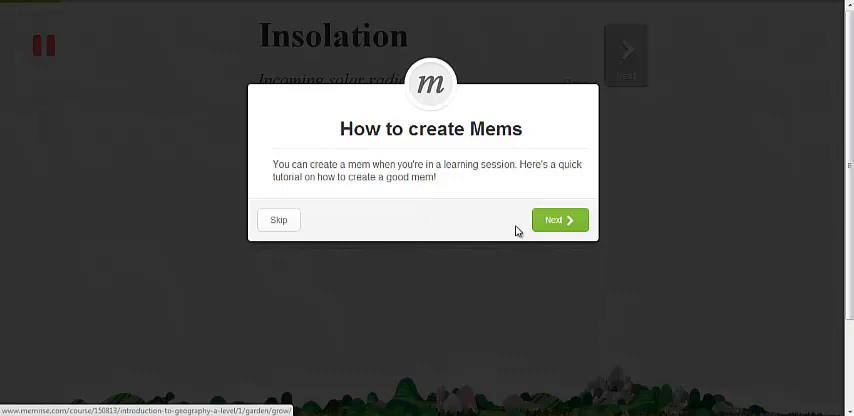
mouse_move(560, 220)
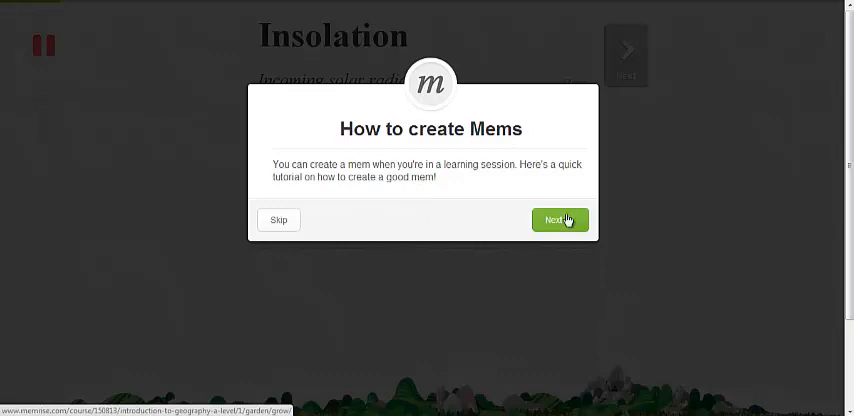
left_click(558, 220)
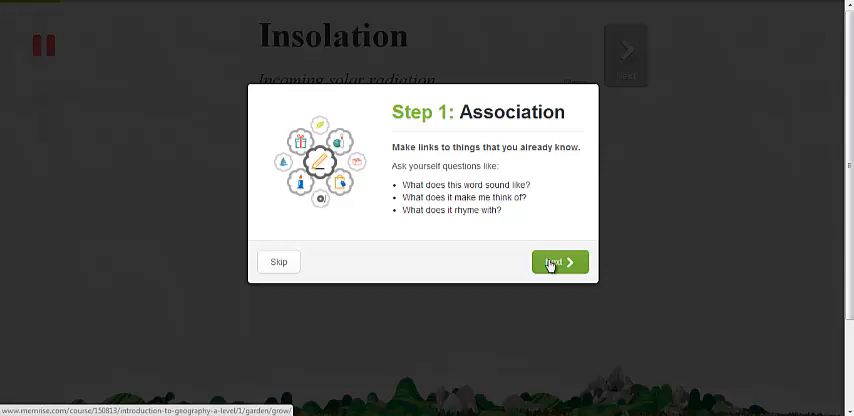
left_click(560, 260)
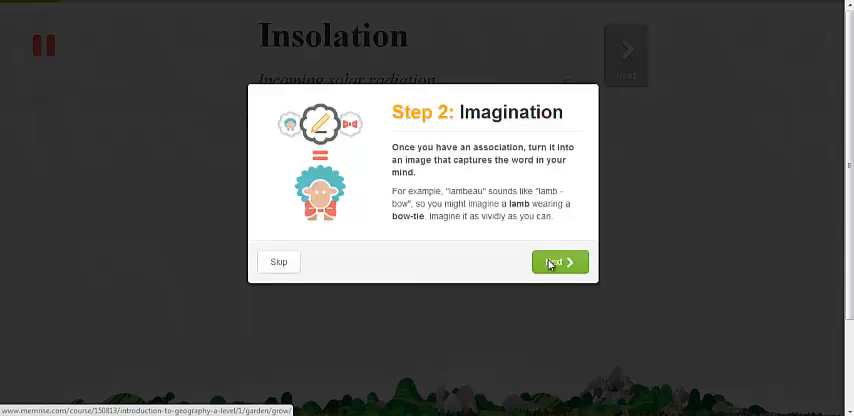
left_click(560, 260)
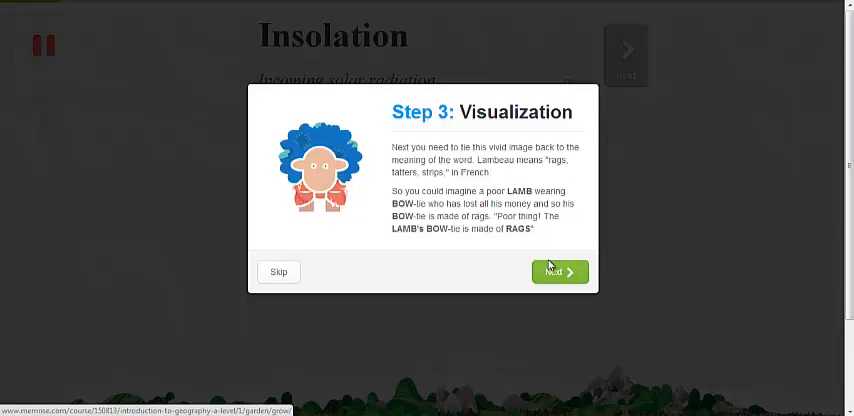
left_click(558, 270)
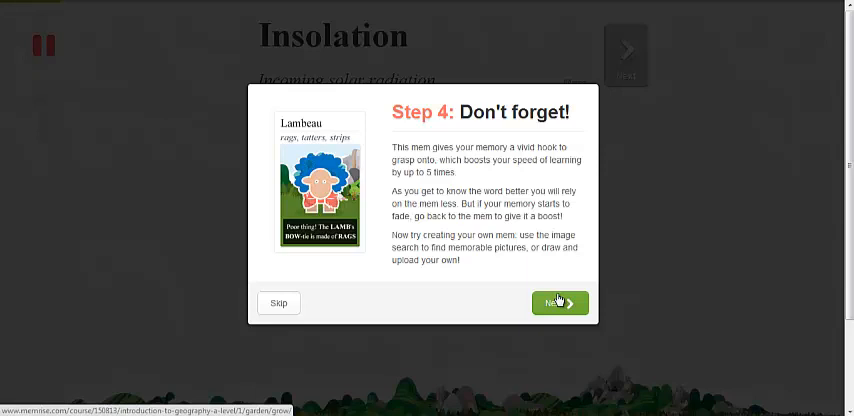
mouse_move(344, 148)
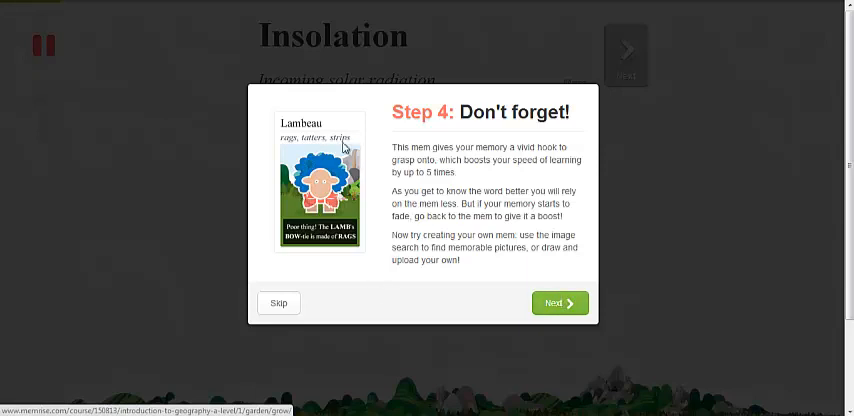
mouse_move(360, 236)
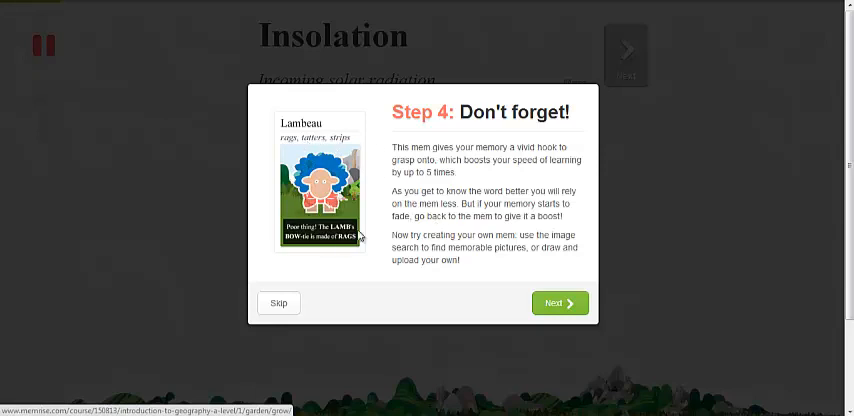
mouse_move(470, 268)
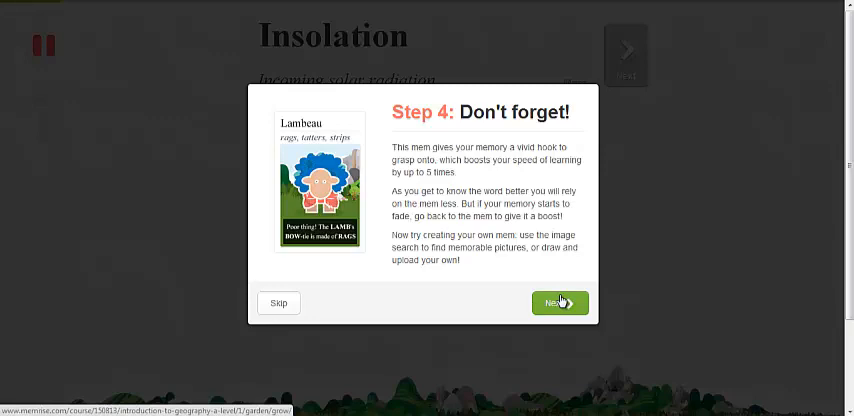
left_click(558, 302)
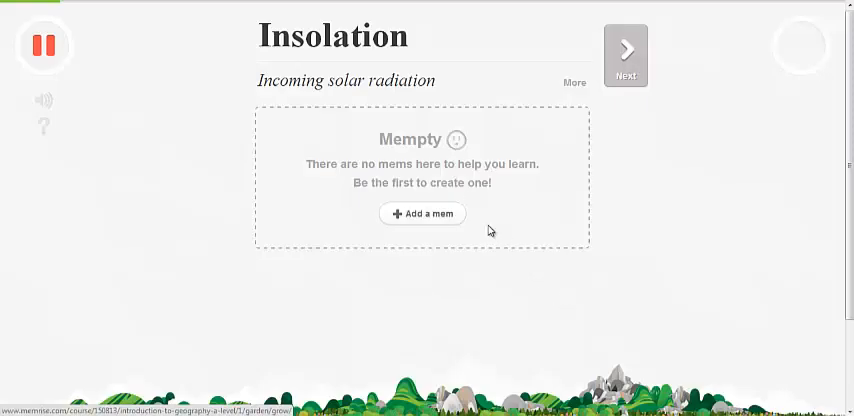
left_click(422, 212)
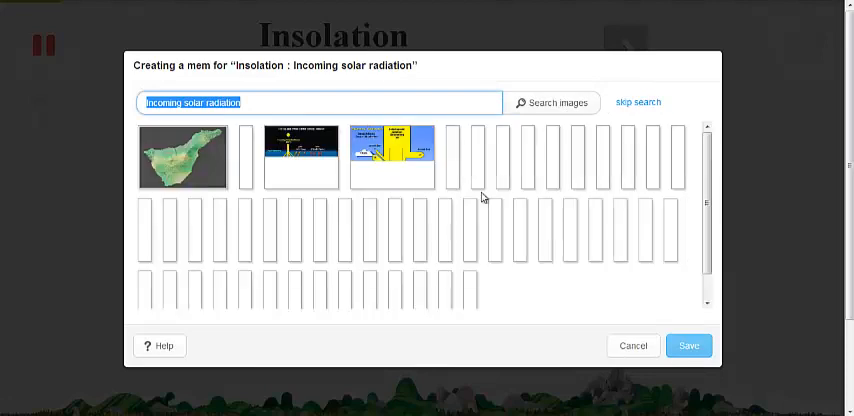
left_click(550, 102)
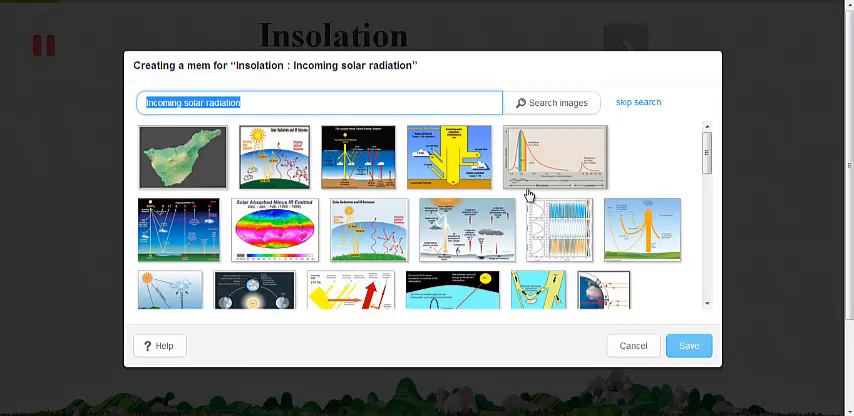
mouse_move(368, 128)
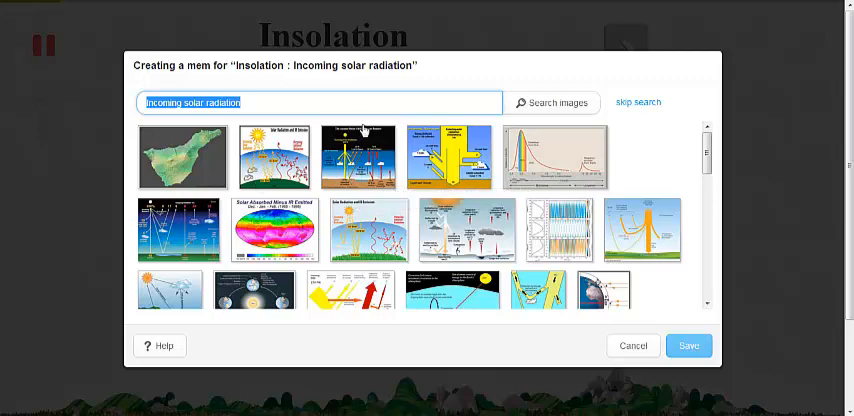
mouse_move(372, 104)
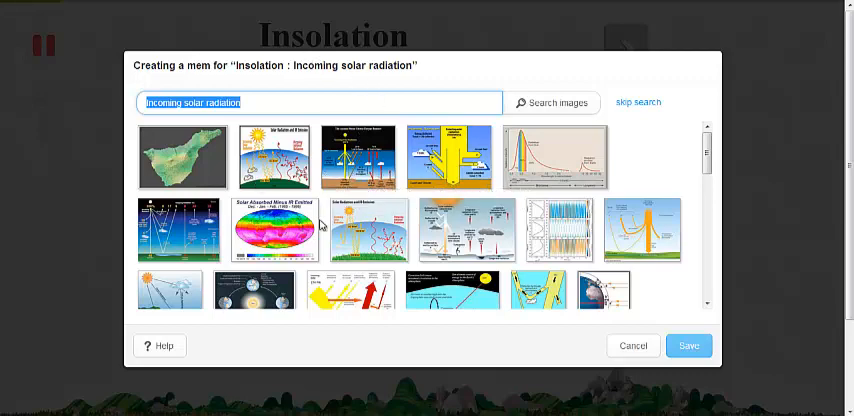
mouse_move(600, 252)
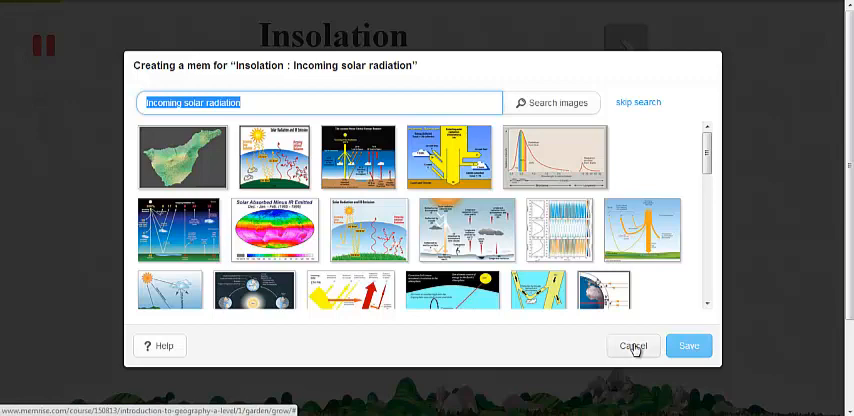
left_click(632, 344)
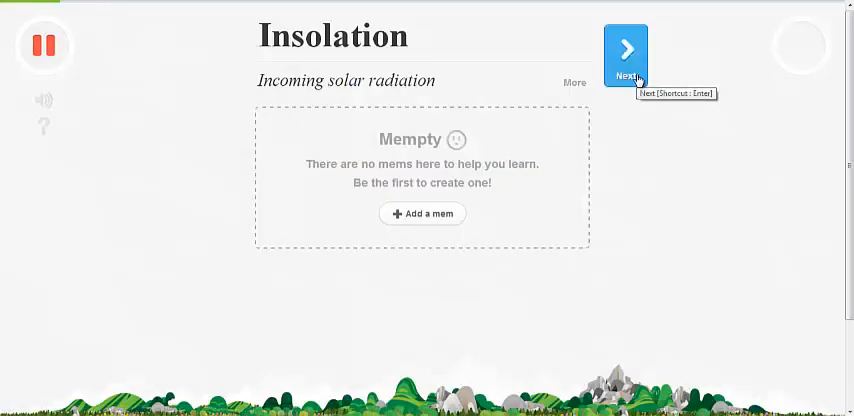
Answer the definition-to-word questions: Mr Love for My Geography Teacher, Insolation for Incoming solar radiation
left_click(624, 56)
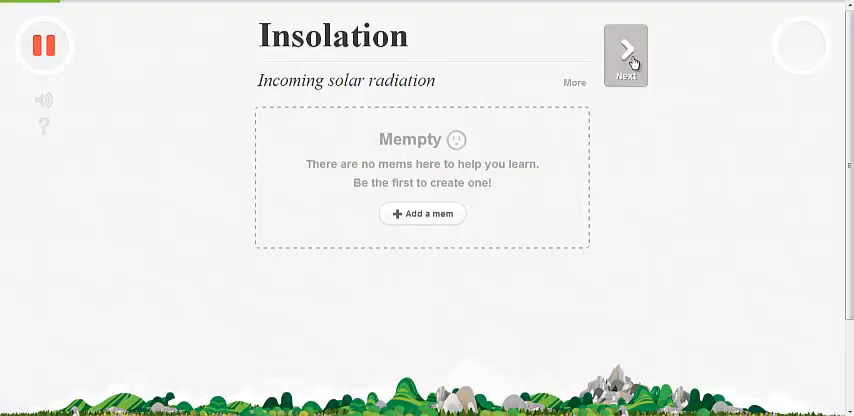
left_click(624, 56)
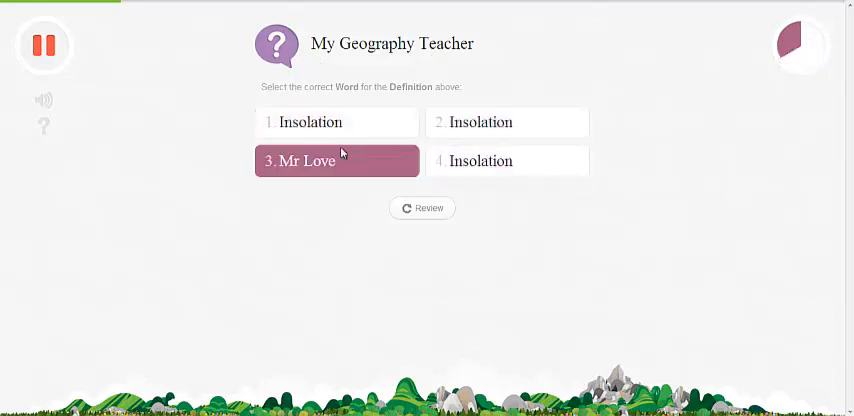
left_click(336, 160)
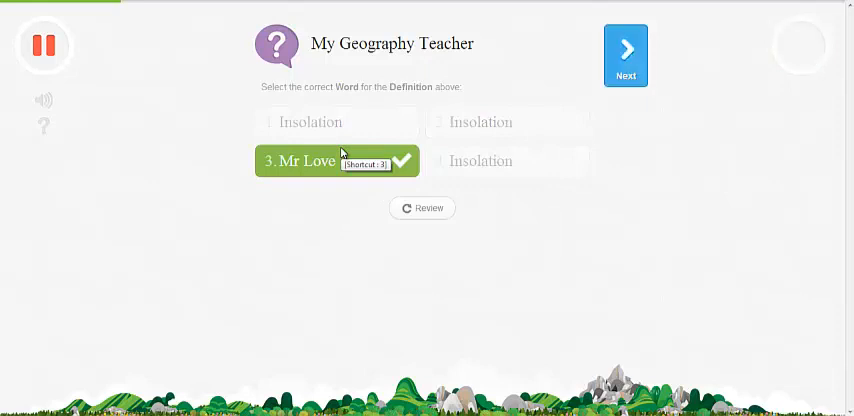
left_click(624, 54)
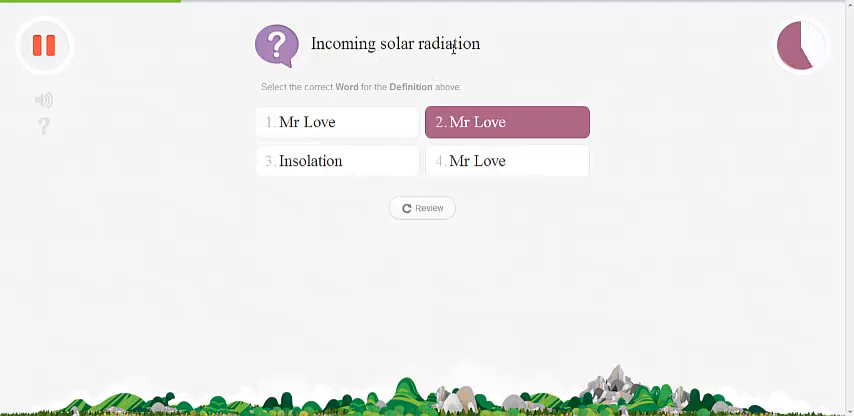
left_click(336, 122)
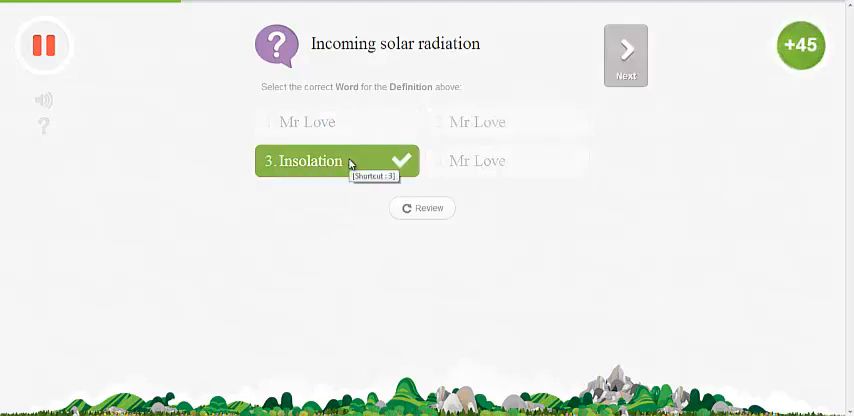
left_click(624, 54)
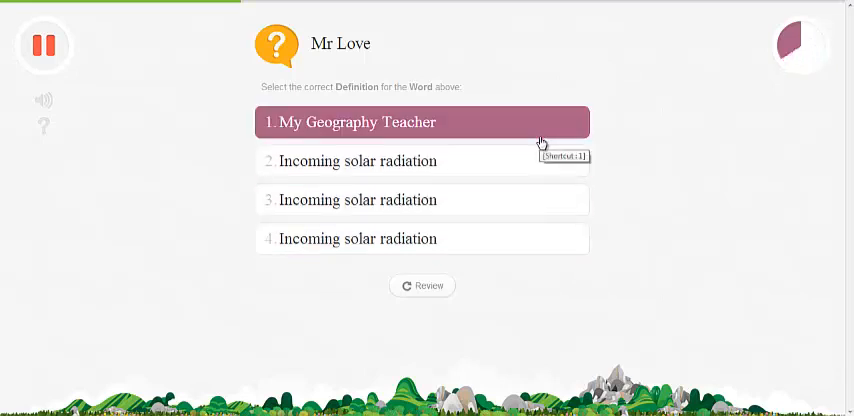
Answer the word-to-definition questions for Mr Love and Insolation and continue
left_click(422, 122)
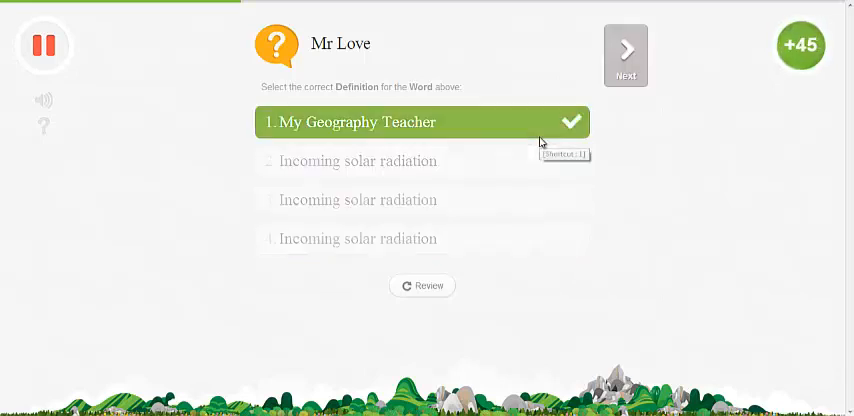
left_click(624, 56)
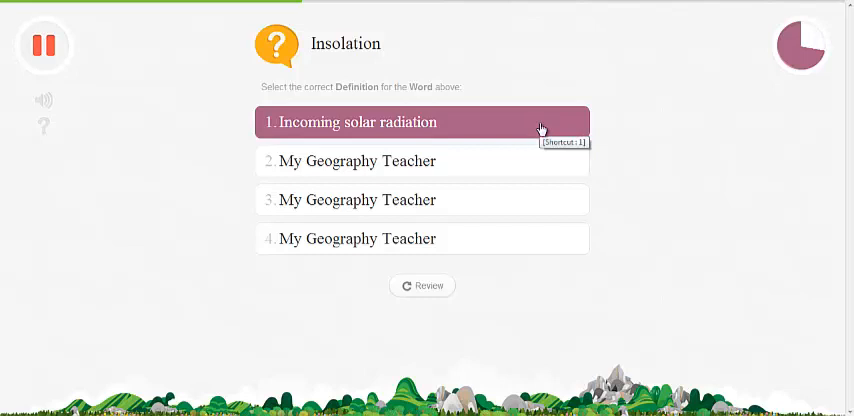
left_click(424, 122)
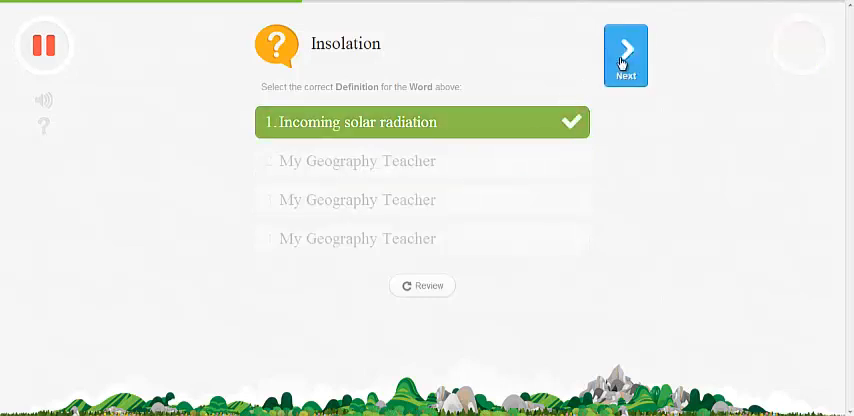
left_click(624, 56)
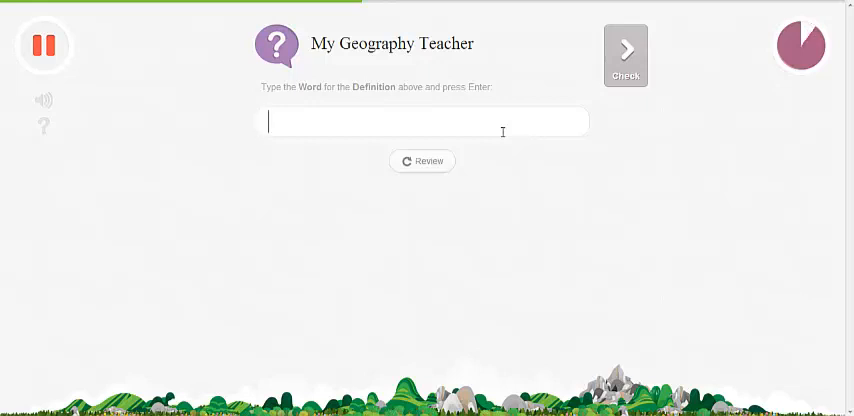
mouse_move(358, 88)
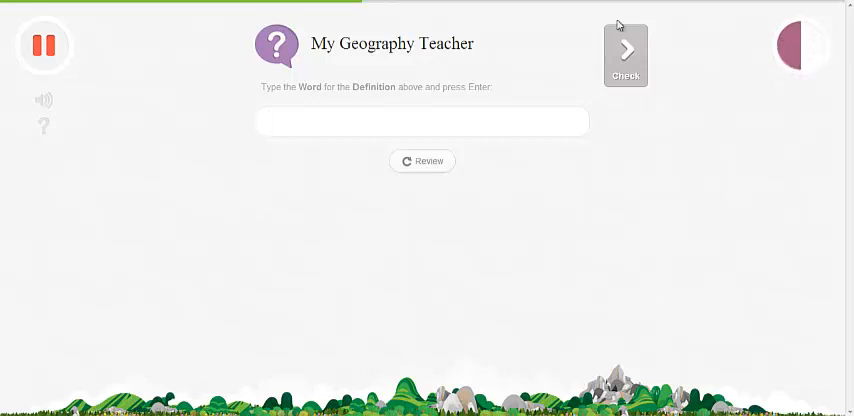
Answer 'mr love' for My Geography Teacher and continue
type("mr")
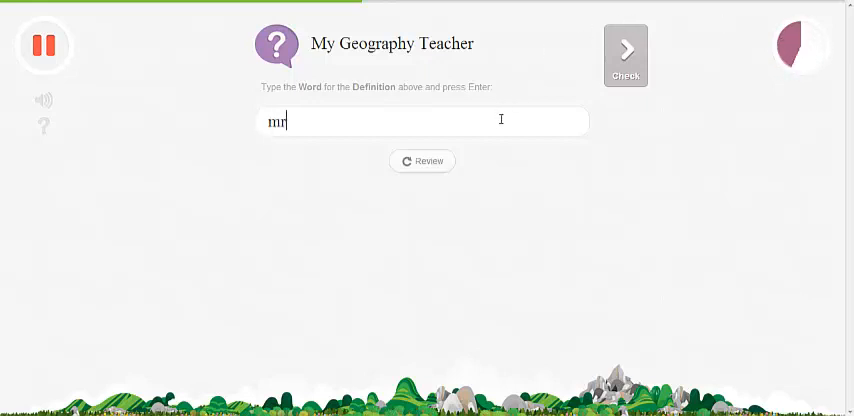
type("love")
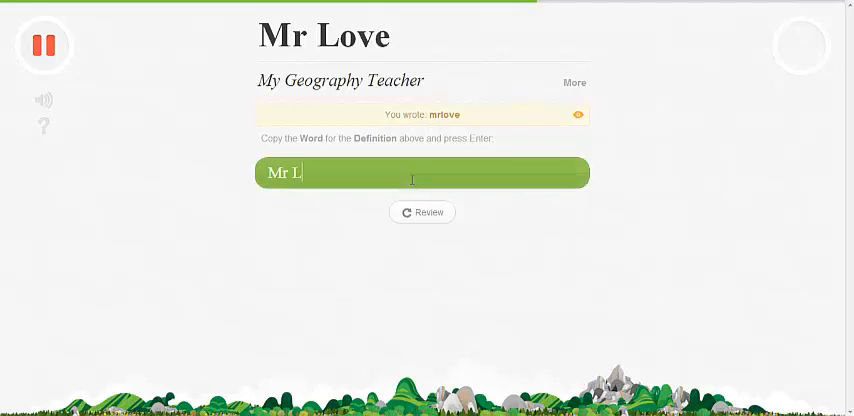
key("Return")
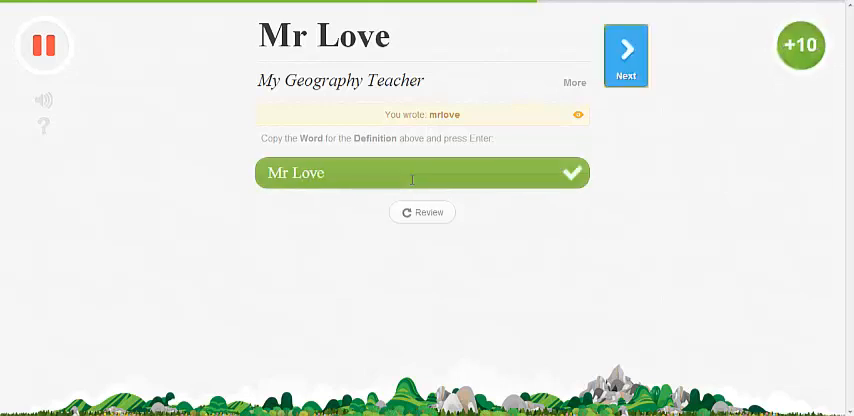
left_click(624, 56)
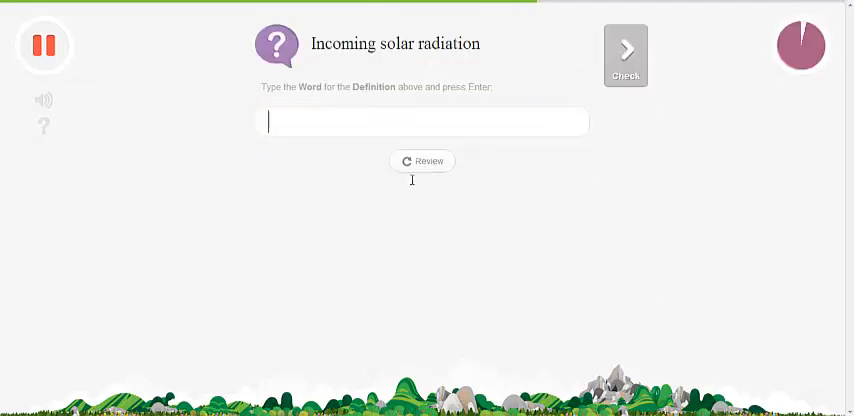
Answer Insolation for Incoming solar radiation, re-entering the spelling when prompted
type("Insol")
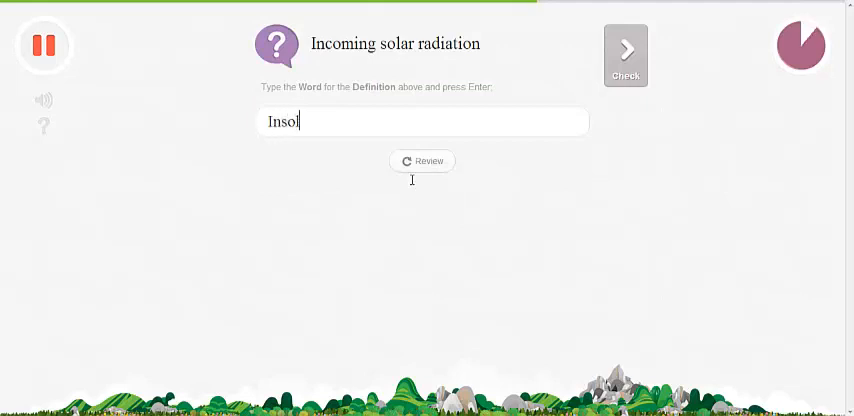
type("ati")
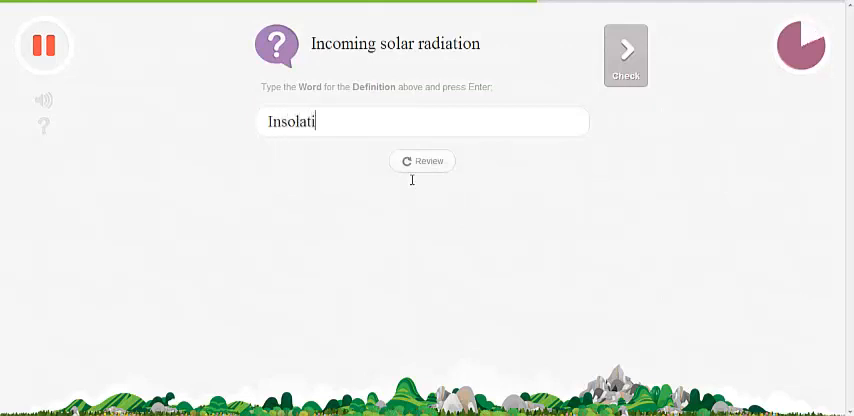
type("o")
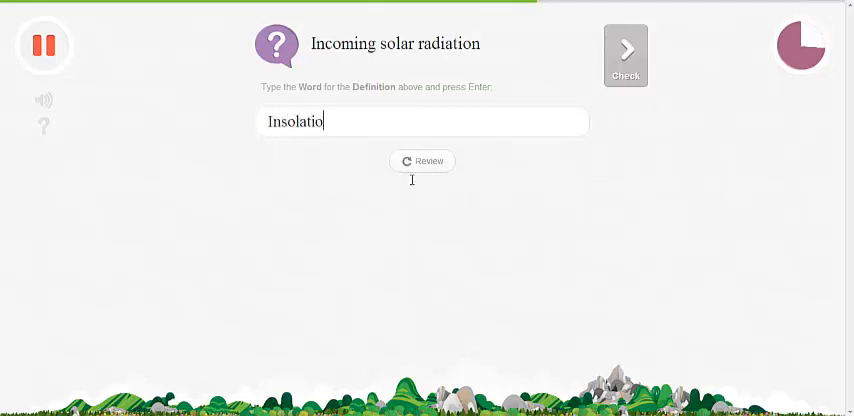
type("m")
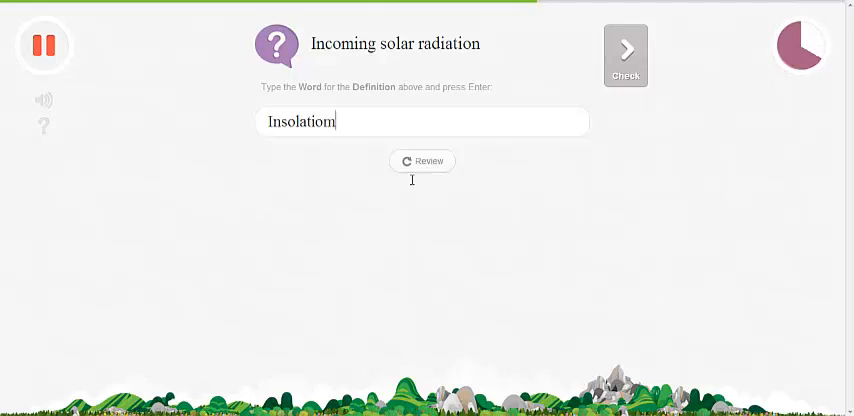
key("Return")
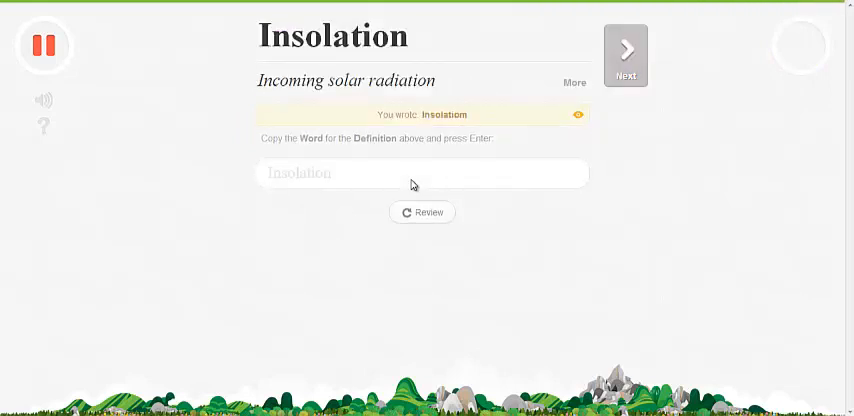
type("Insolation")
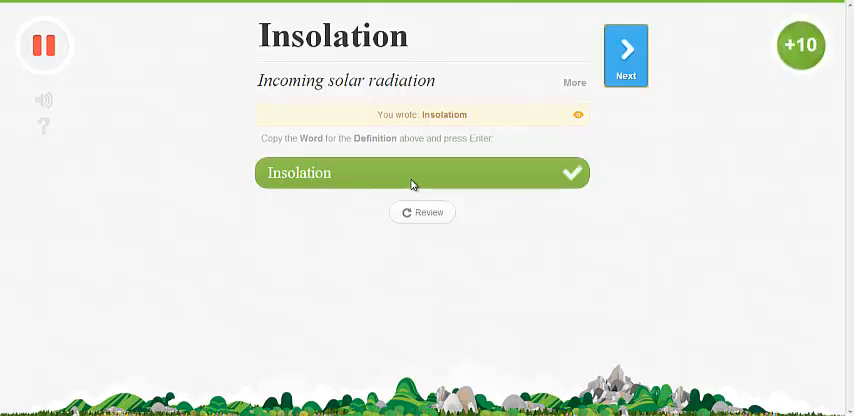
Answer the multiple-choice questions, getting one wrong then choosing Insolation correctly
left_click(624, 56)
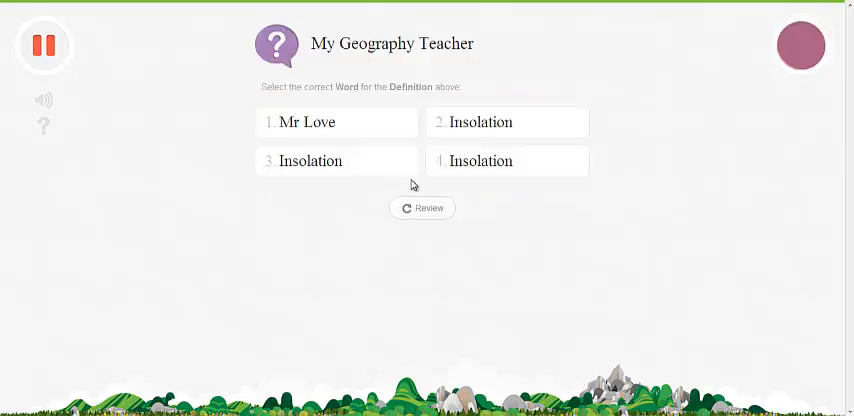
left_click(508, 160)
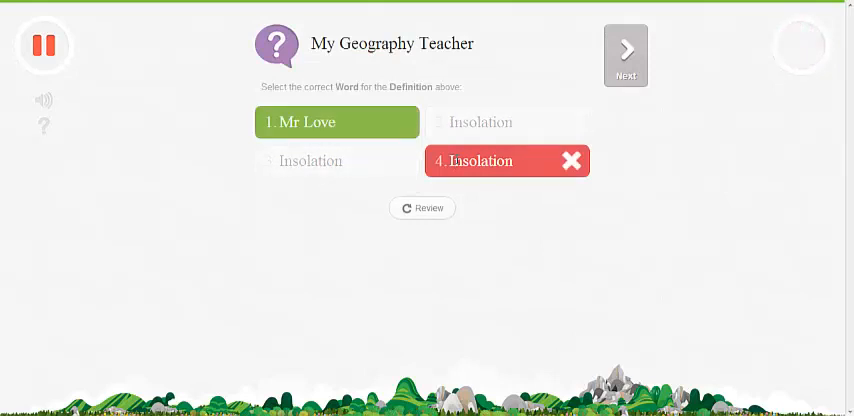
left_click(624, 54)
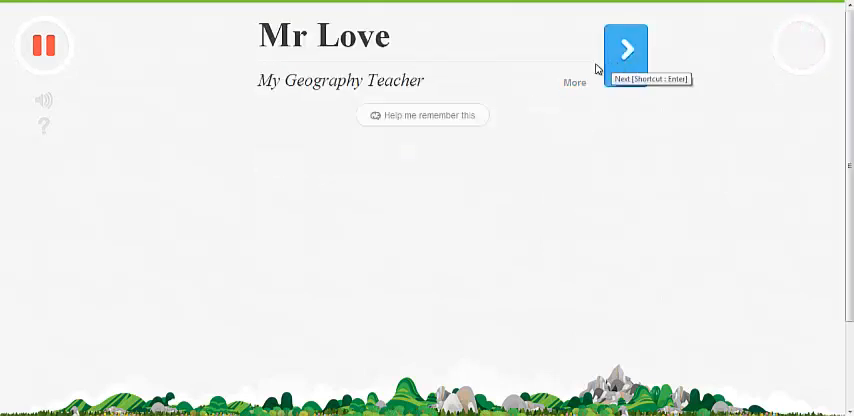
mouse_move(560, 136)
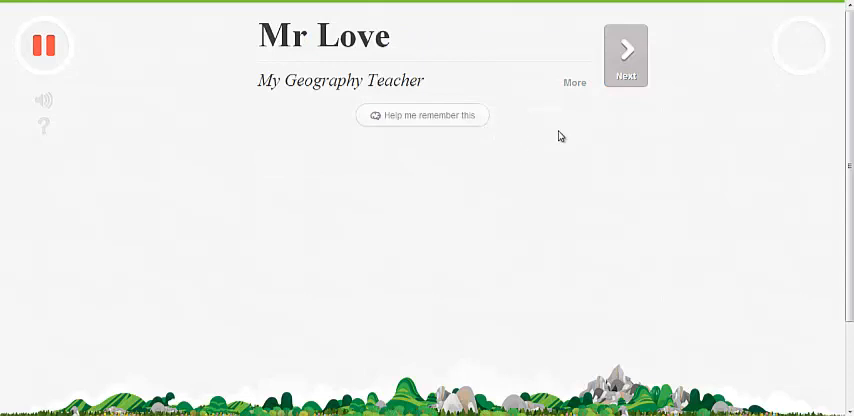
left_click(624, 56)
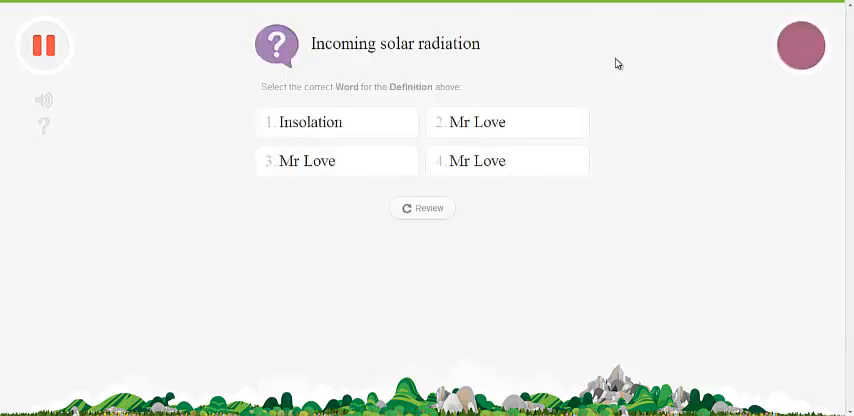
left_click(336, 122)
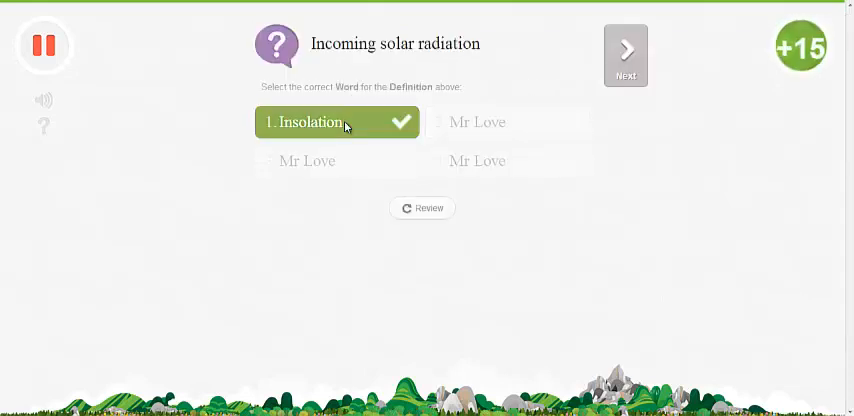
left_click(624, 56)
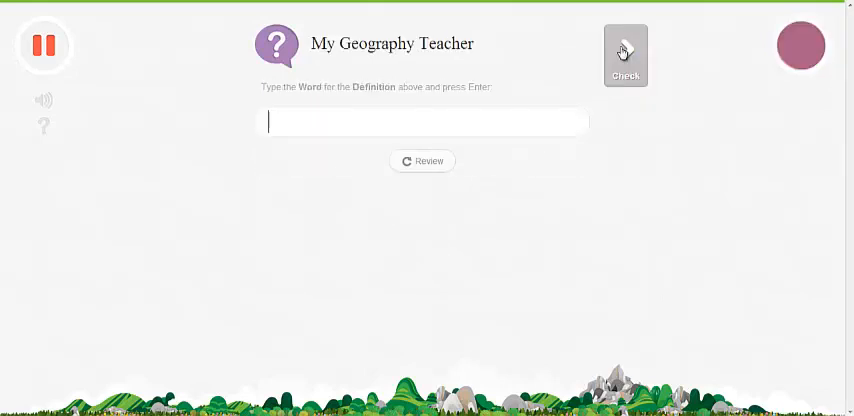
Answer the typed questions for Mr Love and Insolation and finish to see the session results
type("Mr Love")
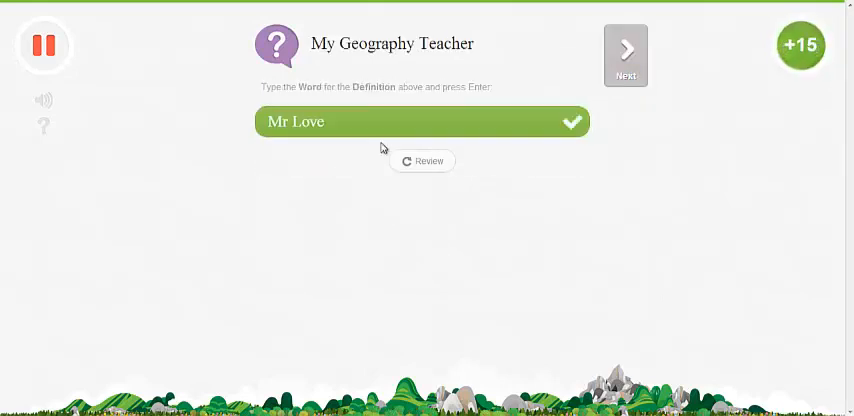
left_click(624, 56)
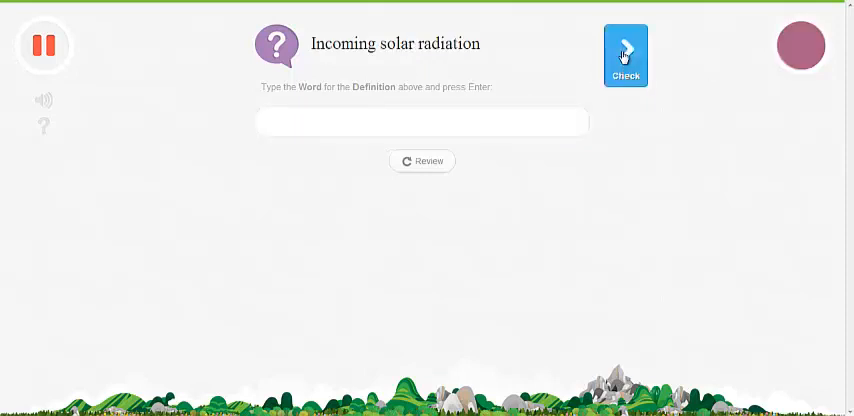
type("1")
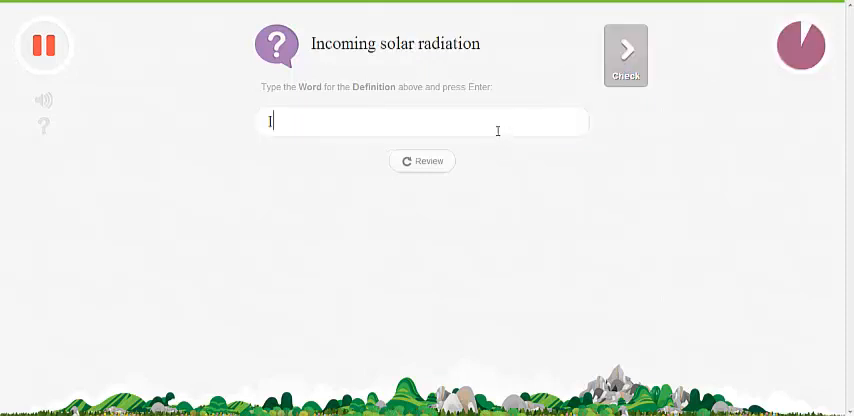
key("Return")
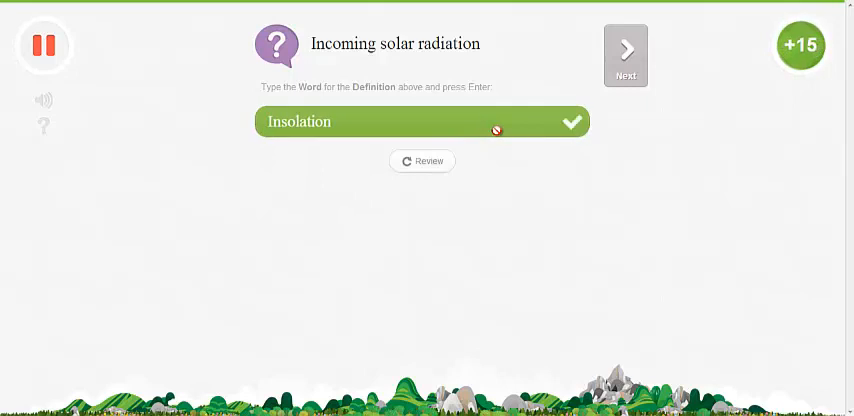
left_click(624, 56)
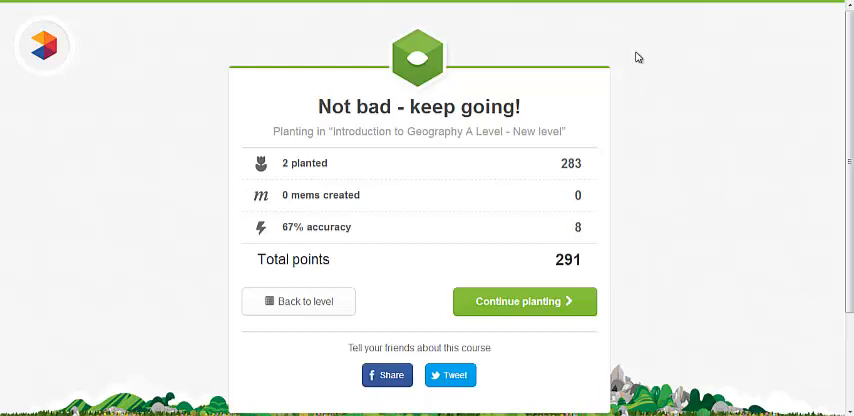
mouse_move(304, 184)
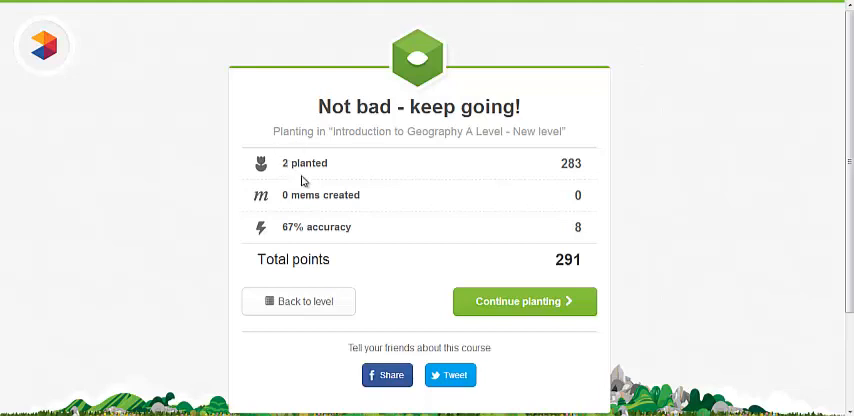
mouse_move(368, 230)
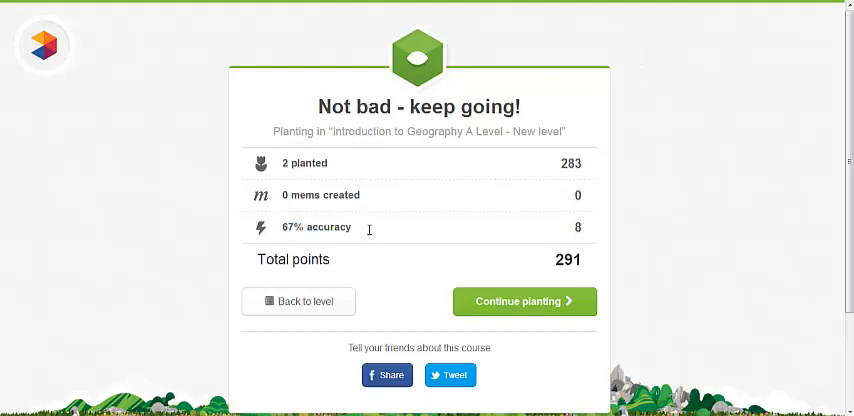
mouse_move(420, 278)
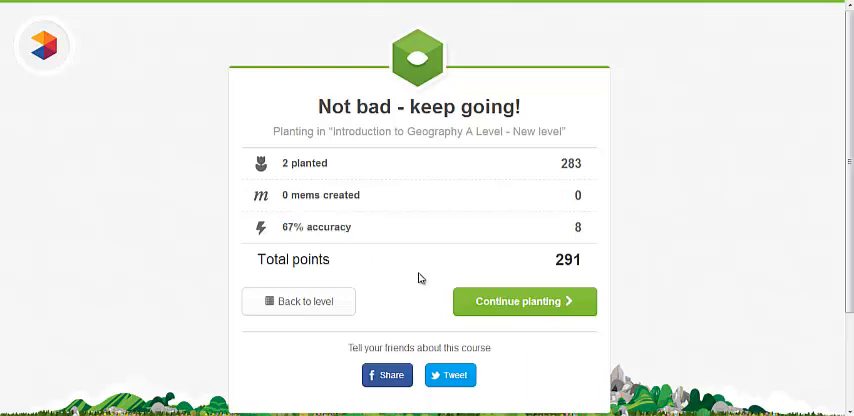
mouse_move(484, 304)
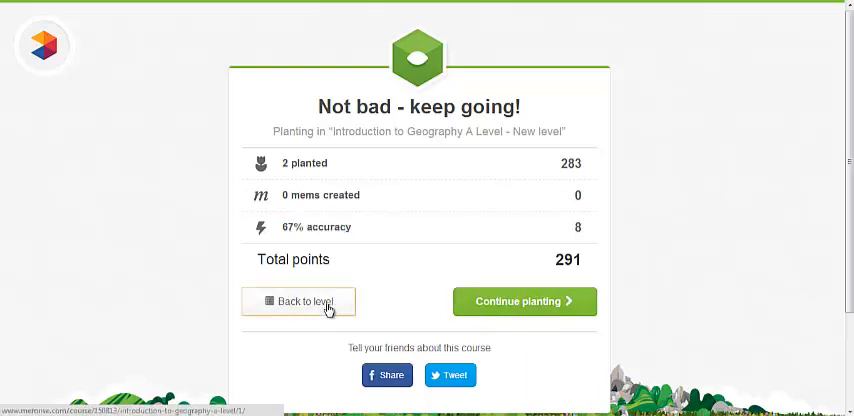
Return from the session summary to the Introduction to Geography A Level course page
left_click(300, 300)
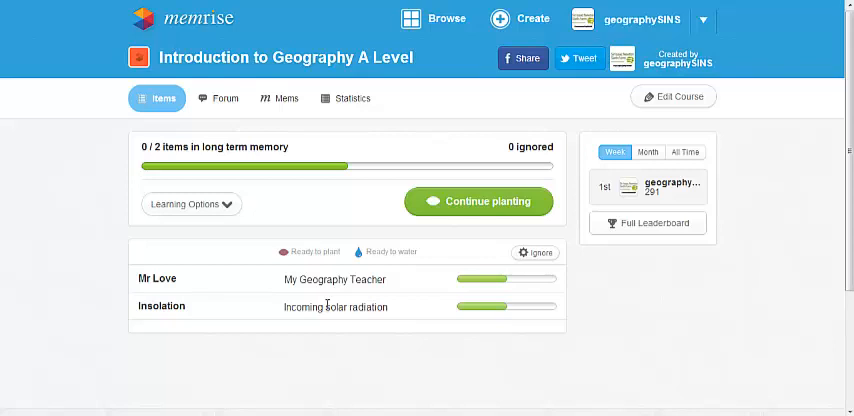
mouse_move(338, 300)
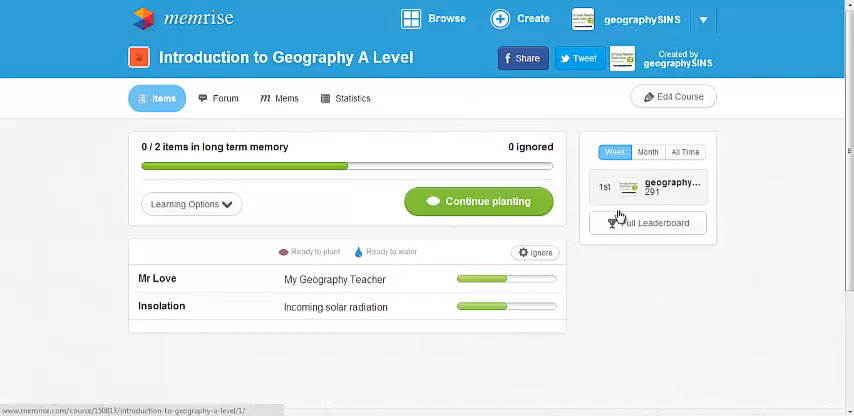
View the full course leaderboard with geographySINS first on 291 points, then return to the items page
left_click(648, 222)
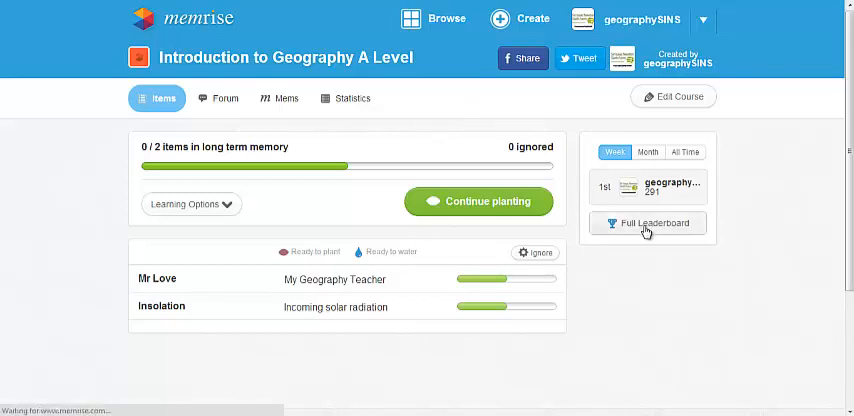
left_click(648, 222)
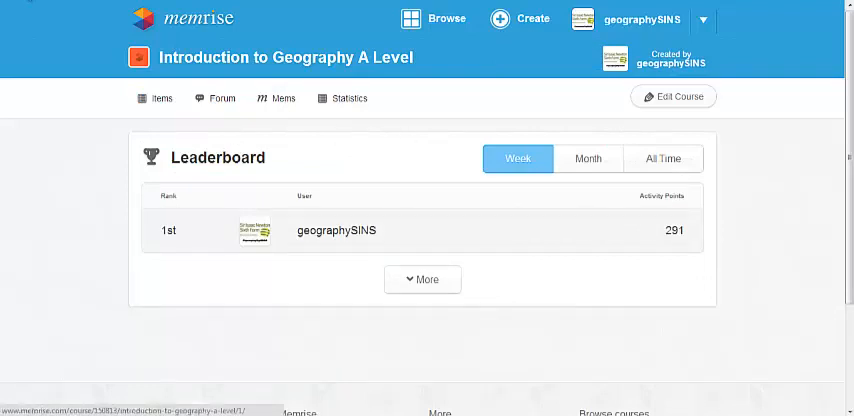
left_click(156, 98)
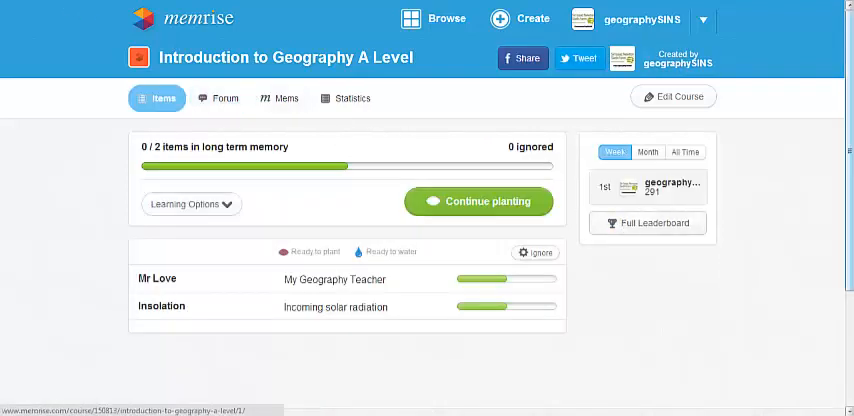
scroll("down", 3)
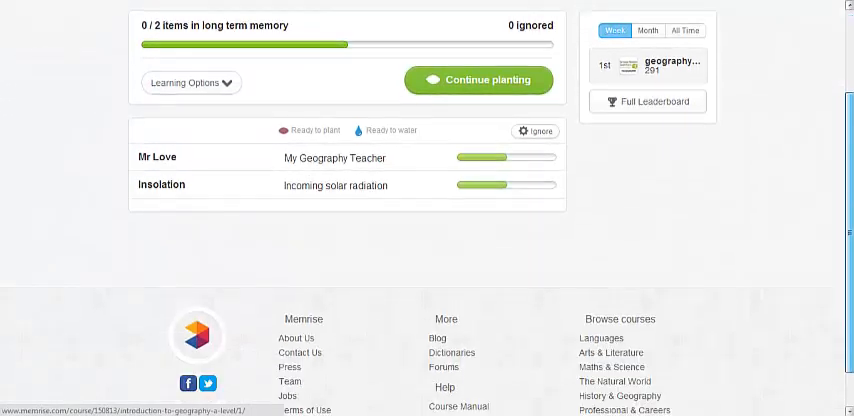
scroll("up", 3)
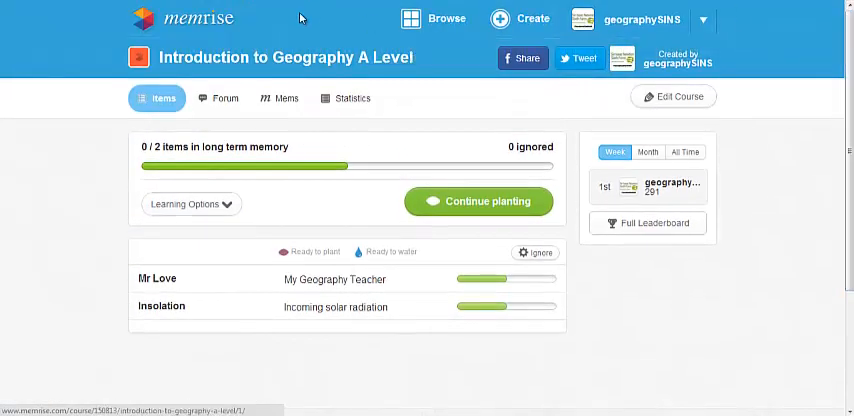
Check the course's Statistics and Mems sections, both empty so far
left_click(352, 98)
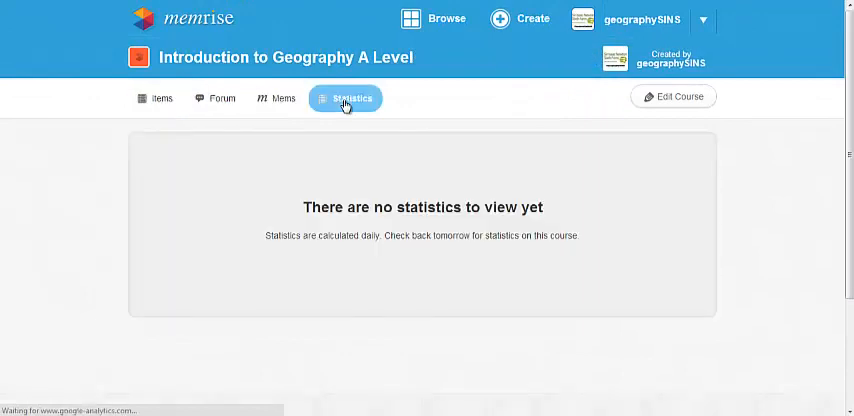
left_click(284, 98)
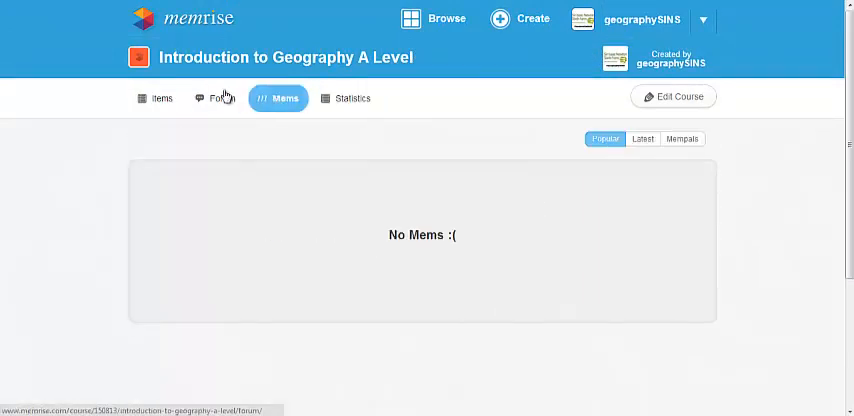
Visit the empty course forum and the course editor, then return to the course page
left_click(216, 98)
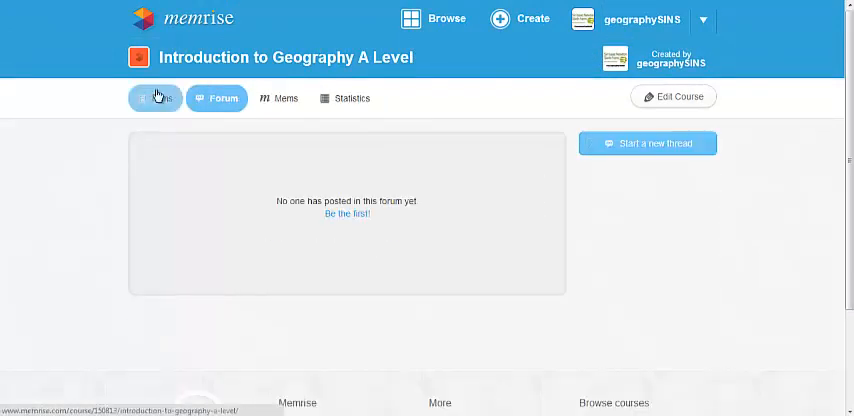
left_click(156, 98)
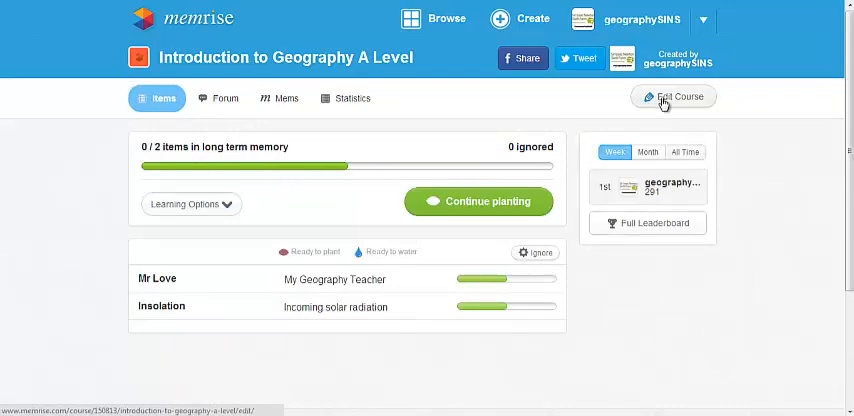
left_click(672, 96)
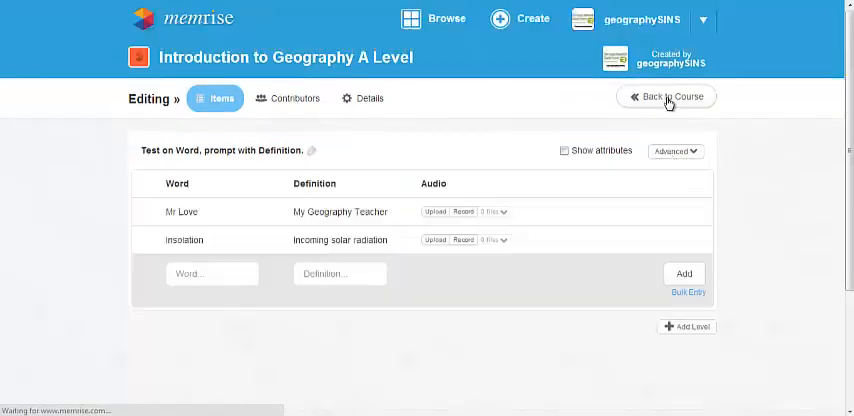
mouse_move(604, 96)
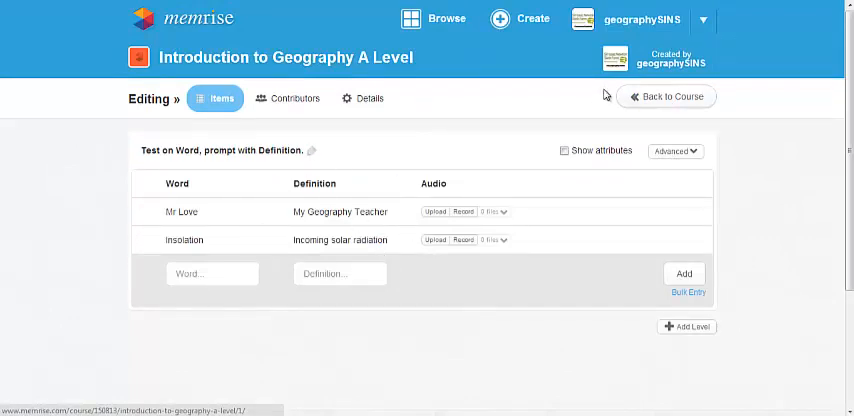
left_click(666, 96)
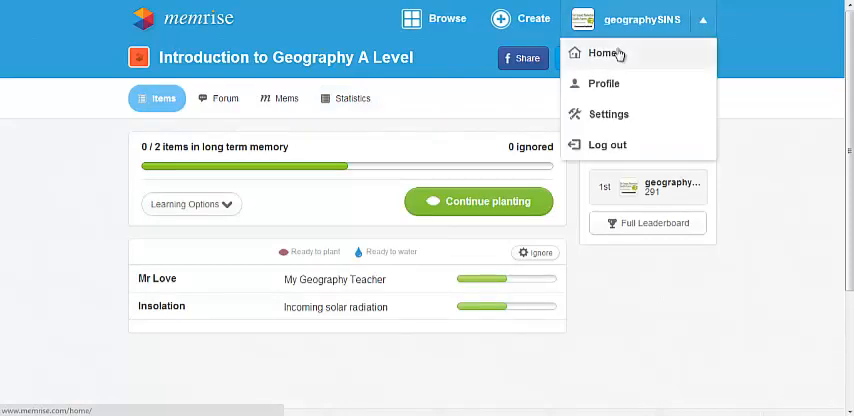
left_click(604, 52)
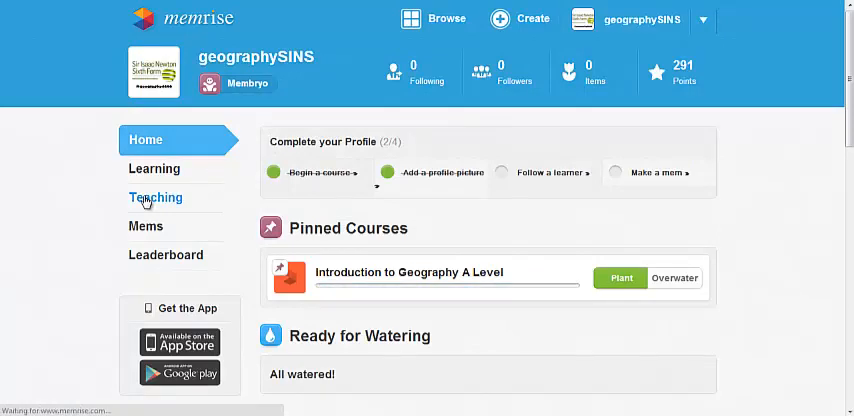
left_click(156, 196)
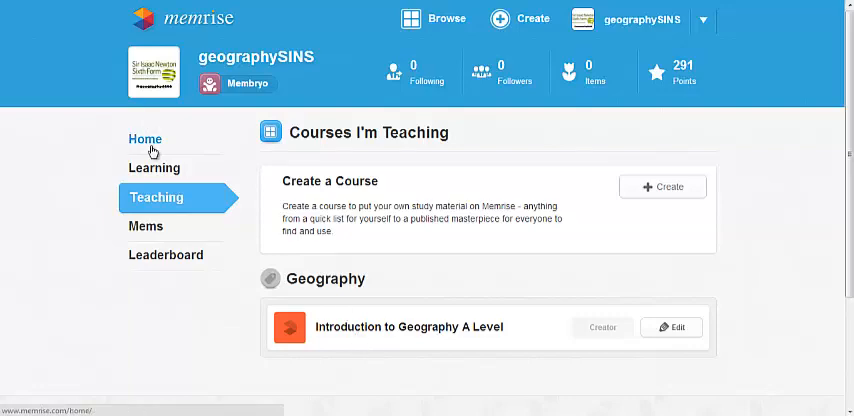
left_click(144, 140)
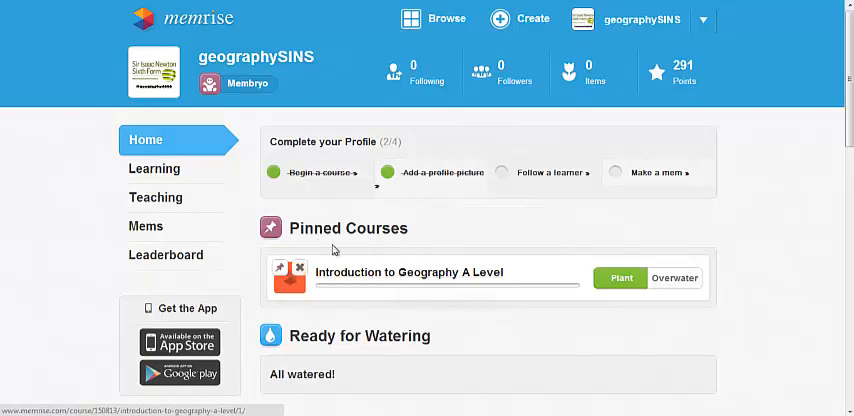
mouse_move(378, 268)
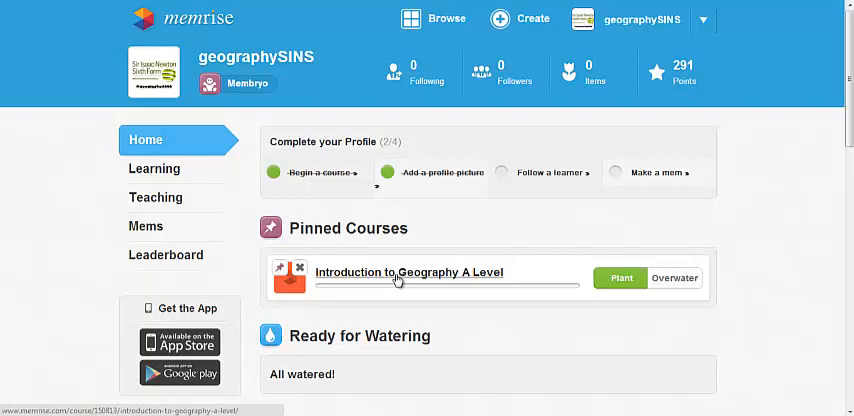
mouse_move(552, 172)
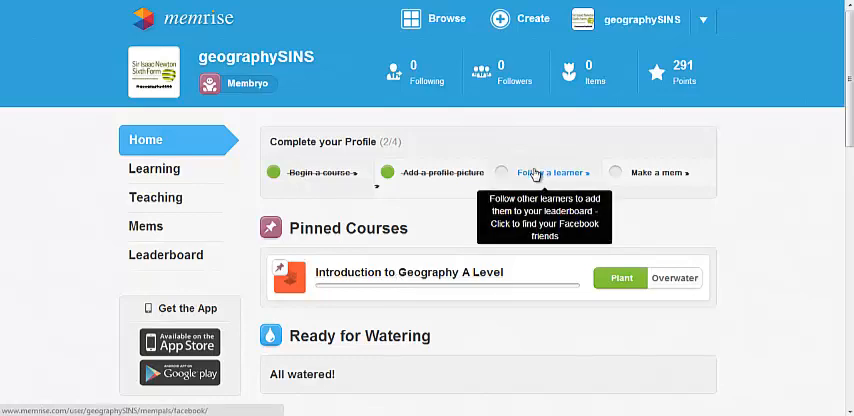
mouse_move(652, 172)
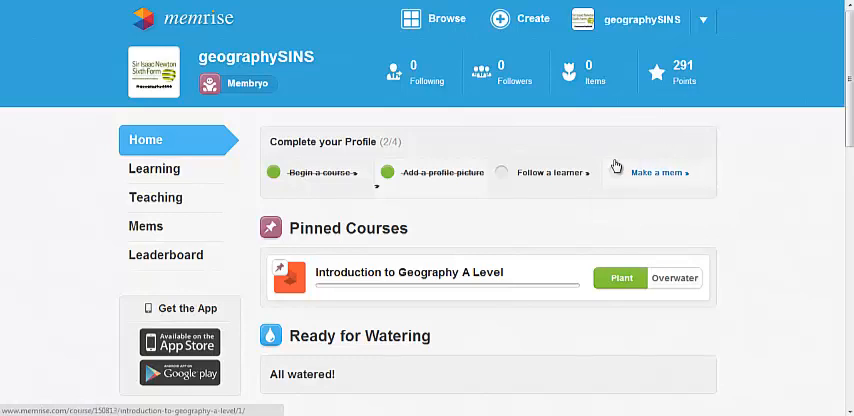
mouse_move(692, 162)
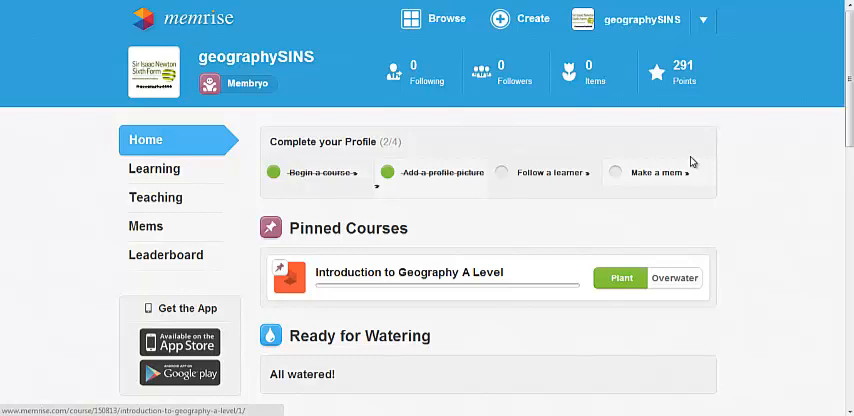
mouse_move(644, 164)
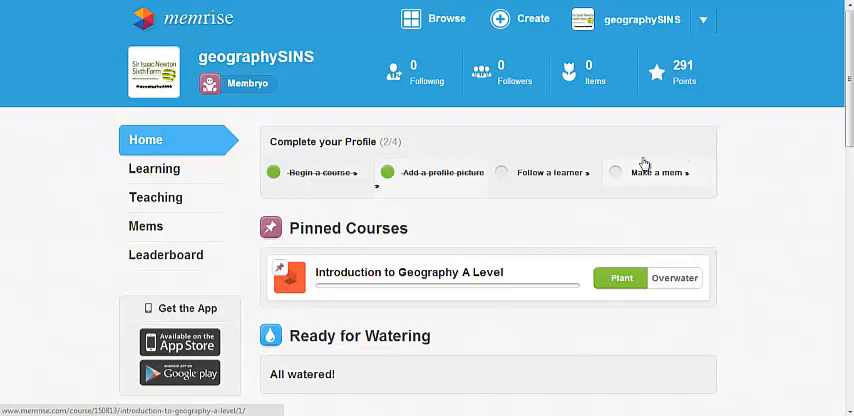
mouse_move(752, 194)
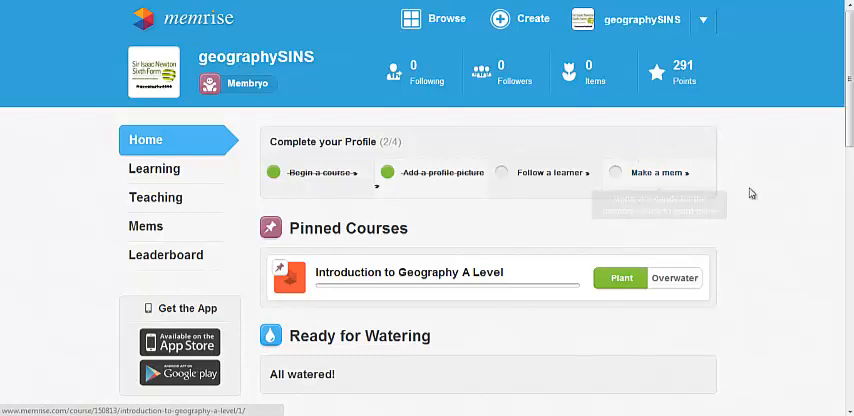
mouse_move(672, 152)
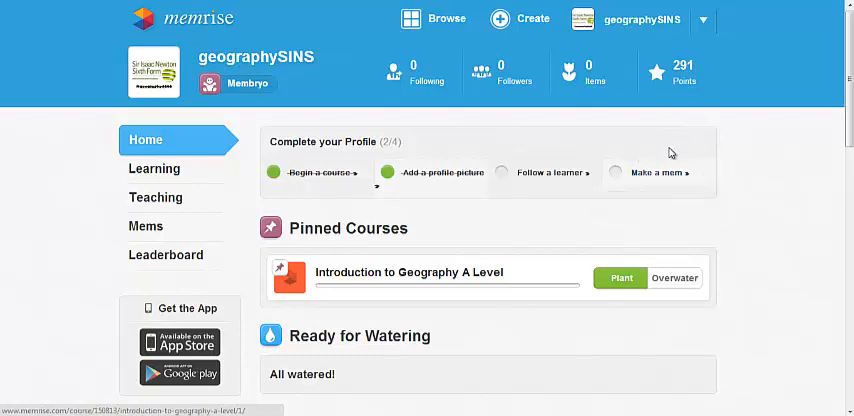
mouse_move(612, 156)
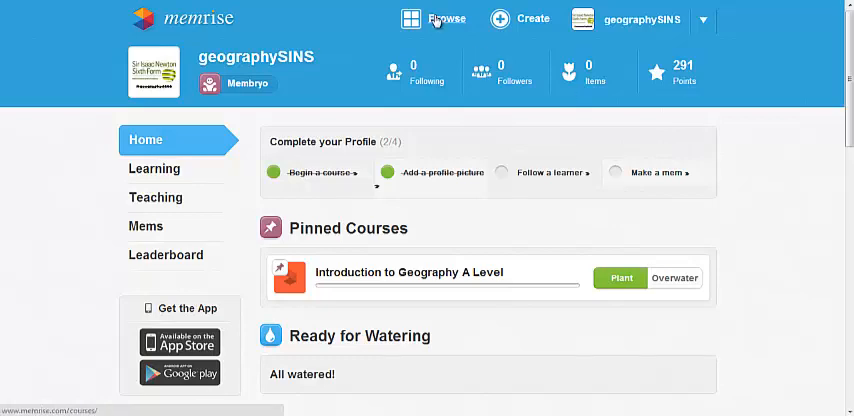
Browse community courses, expanding History & Geography and filtering to the Capitals category
left_click(446, 20)
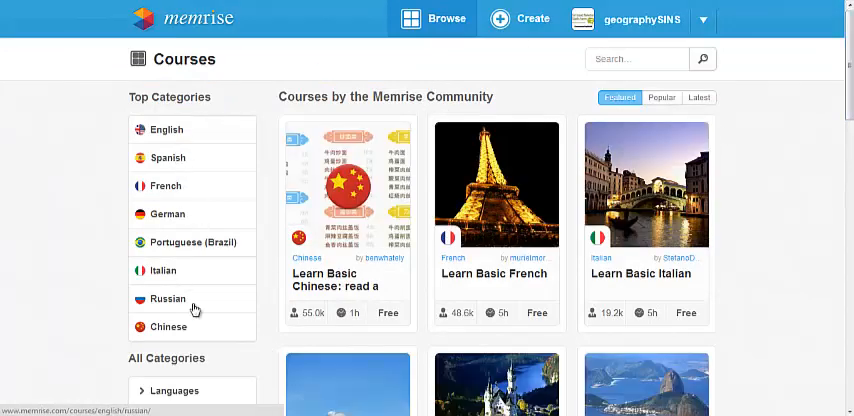
scroll("down", 3)
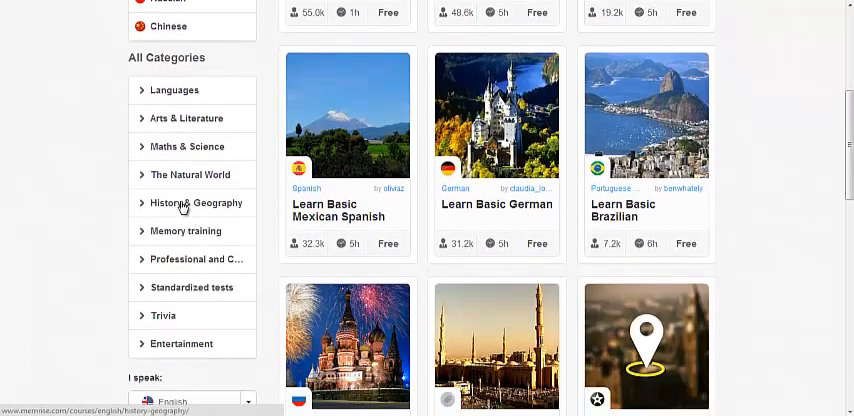
left_click(196, 204)
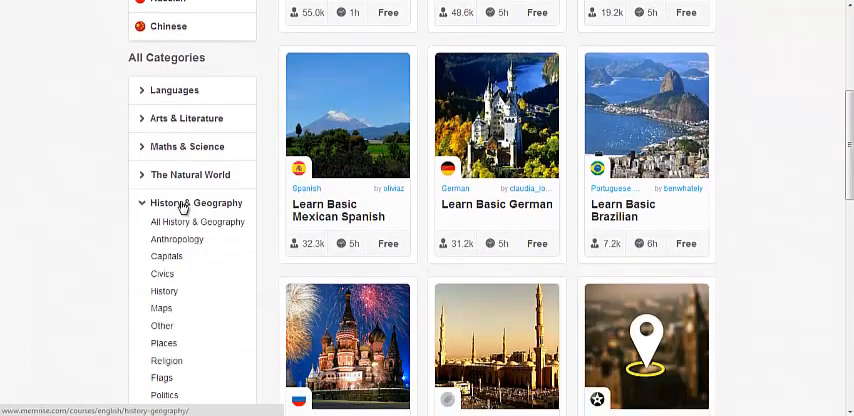
scroll("down", 3)
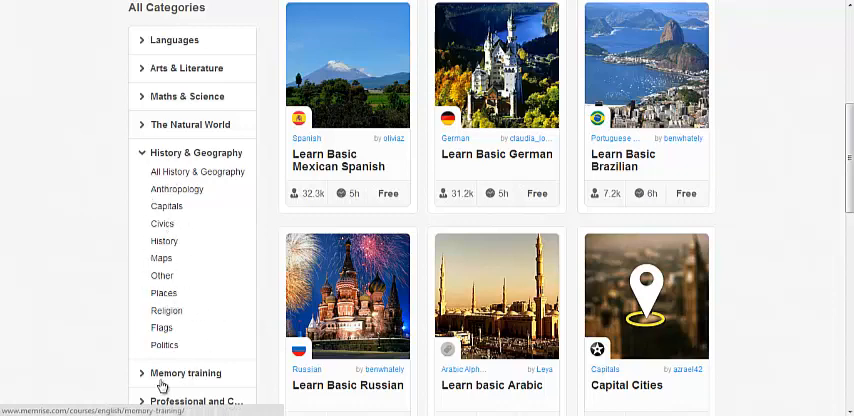
mouse_move(164, 210)
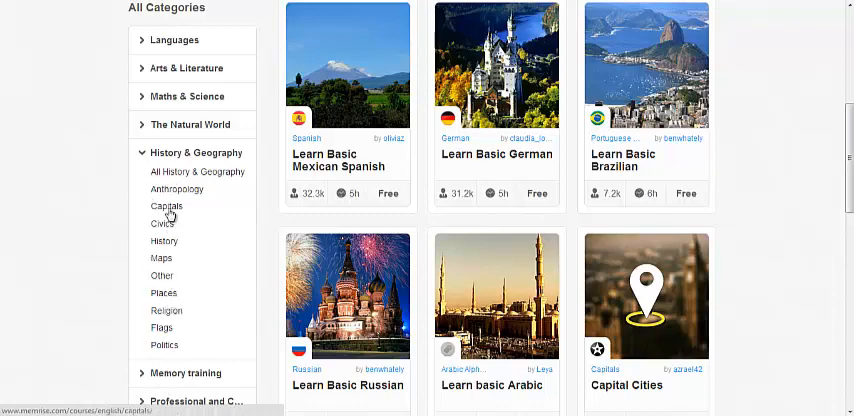
left_click(166, 206)
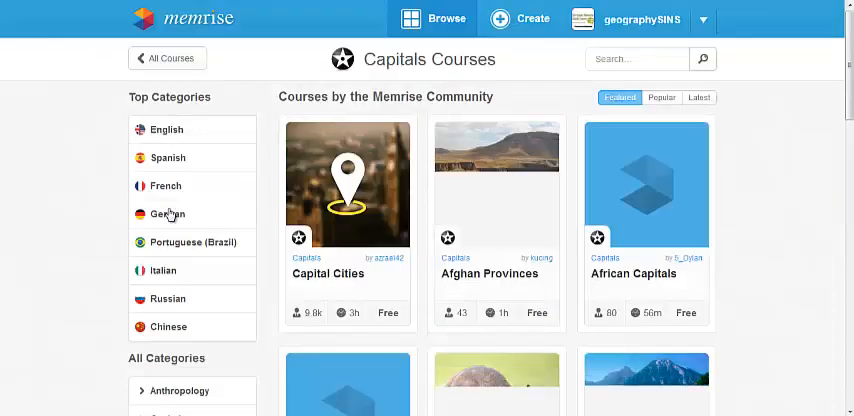
scroll("down", 3)
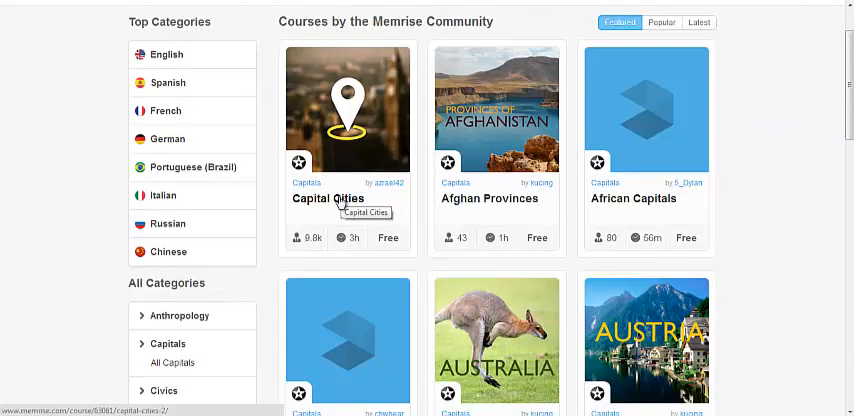
Open the Capital Cities course page with its Europe, America, Asia, Africa and Oceania levels
left_click(336, 200)
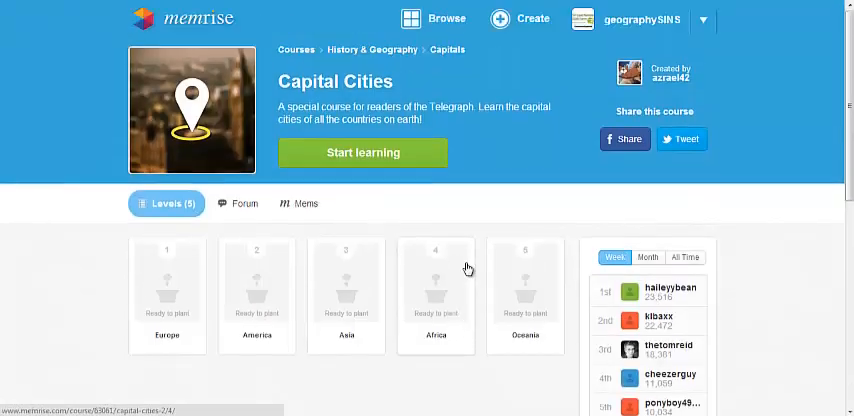
mouse_move(212, 270)
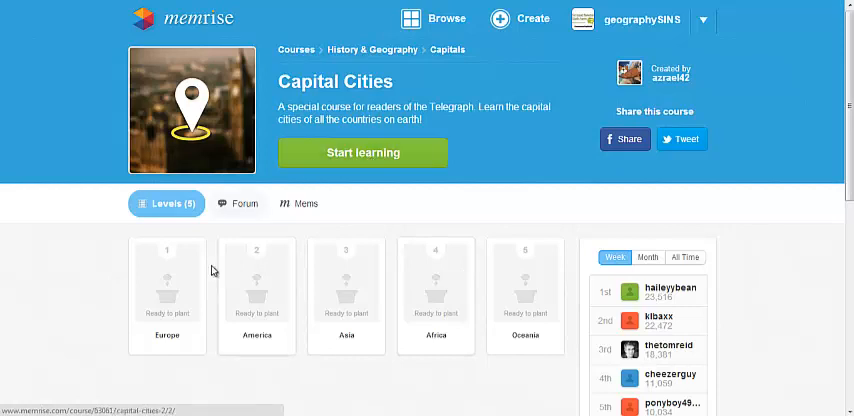
mouse_move(418, 248)
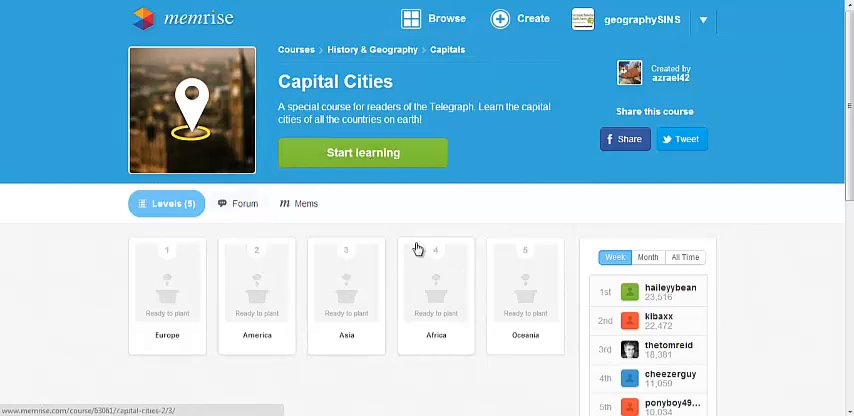
mouse_move(196, 304)
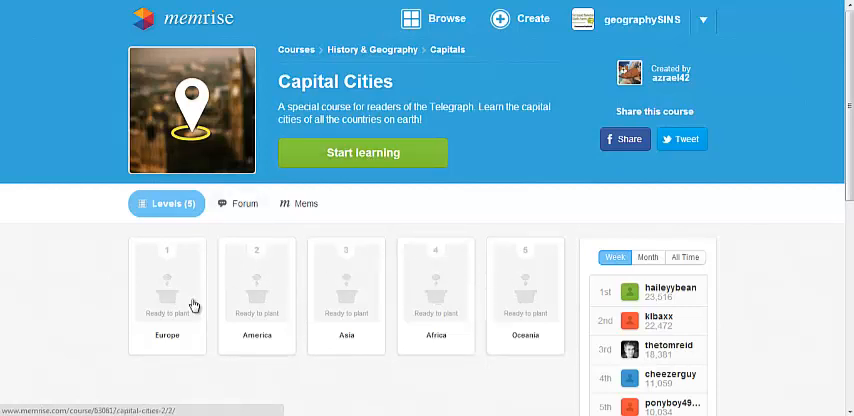
mouse_move(368, 304)
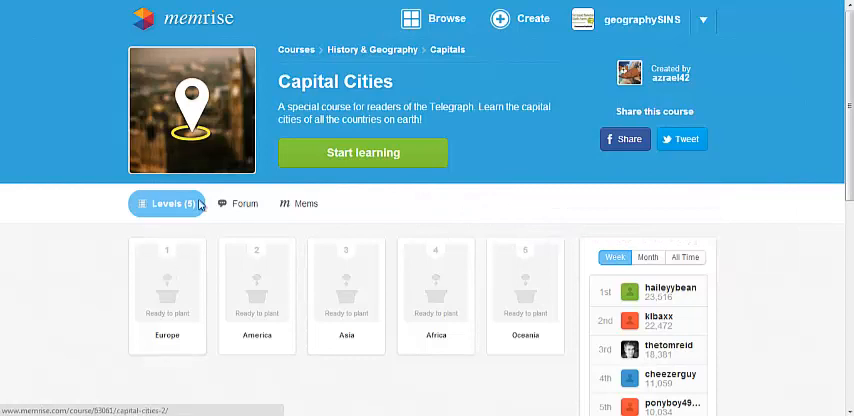
mouse_move(188, 180)
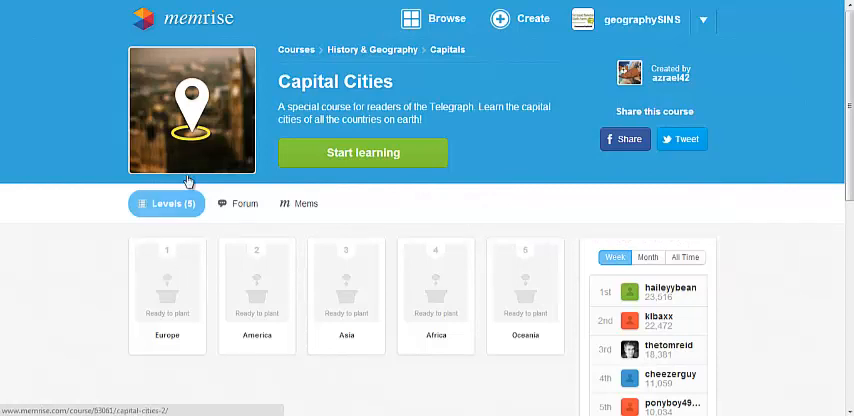
mouse_move(248, 140)
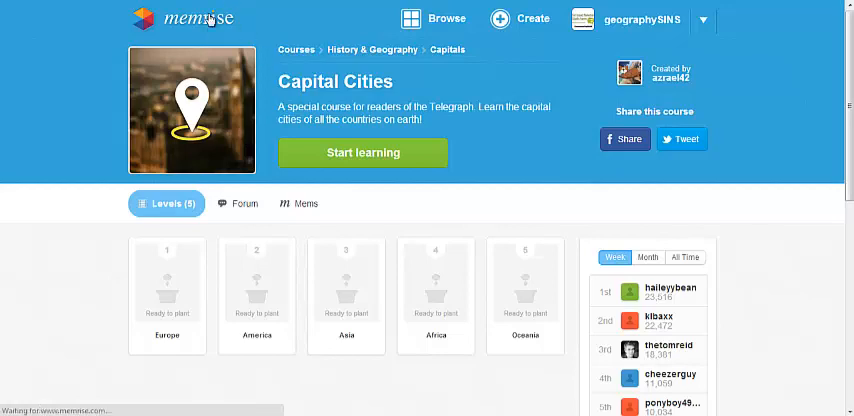
Check the Teaching list showing the geography course, then return to the home dashboard
left_click(192, 18)
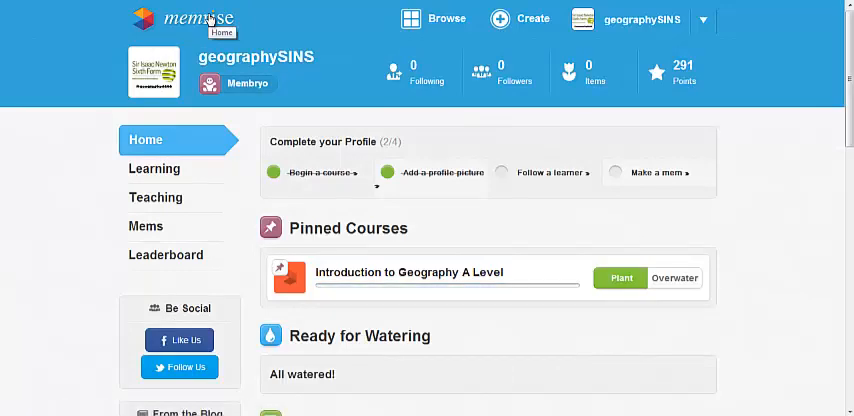
mouse_move(848, 70)
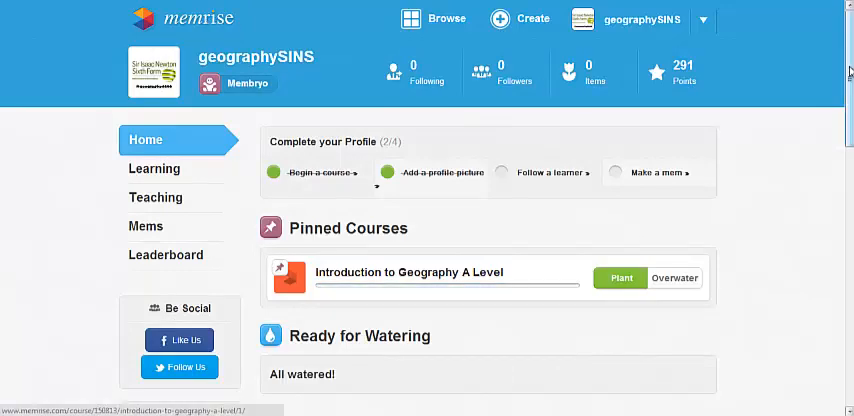
scroll("down", 3)
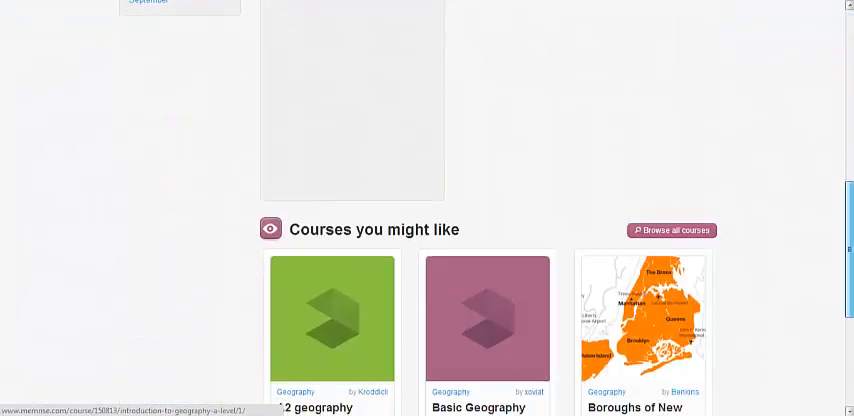
scroll("down", 3)
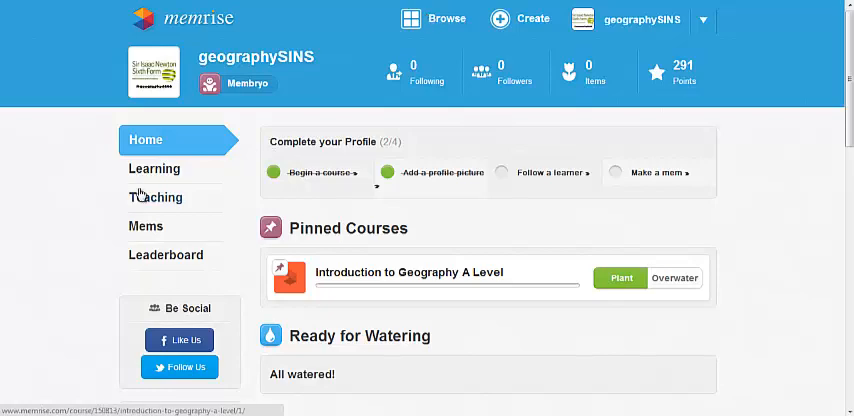
left_click(154, 196)
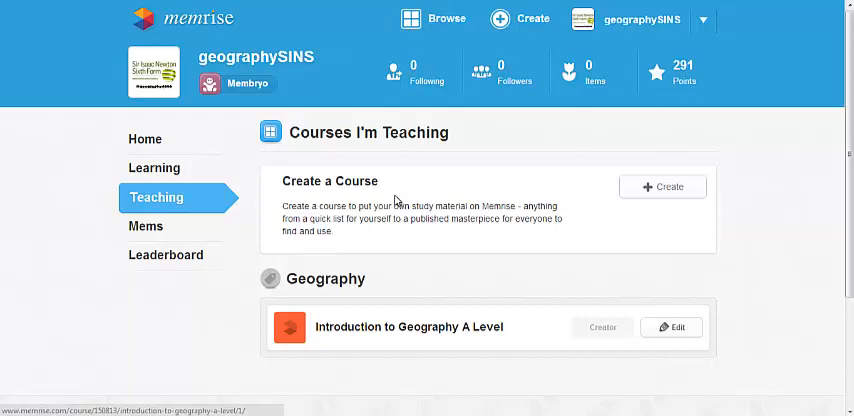
mouse_move(280, 160)
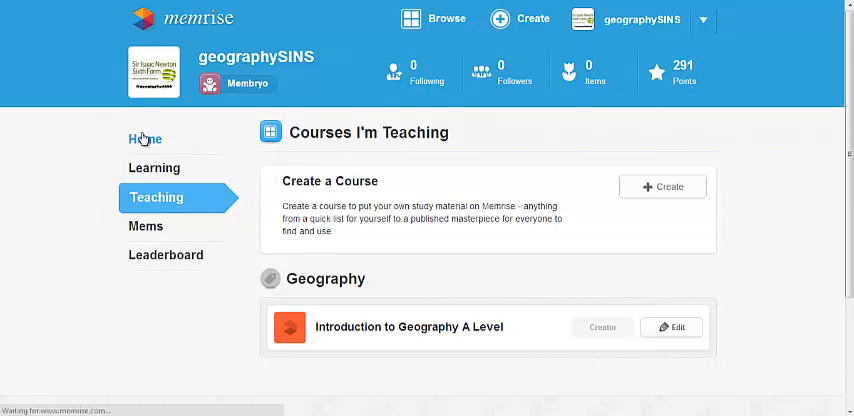
left_click(144, 140)
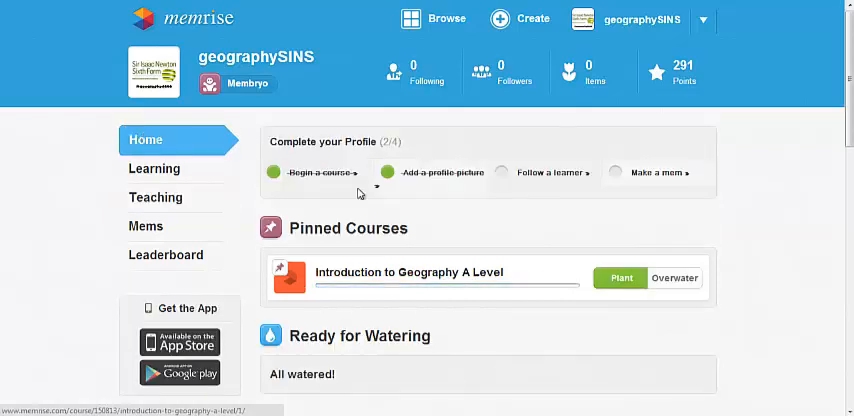